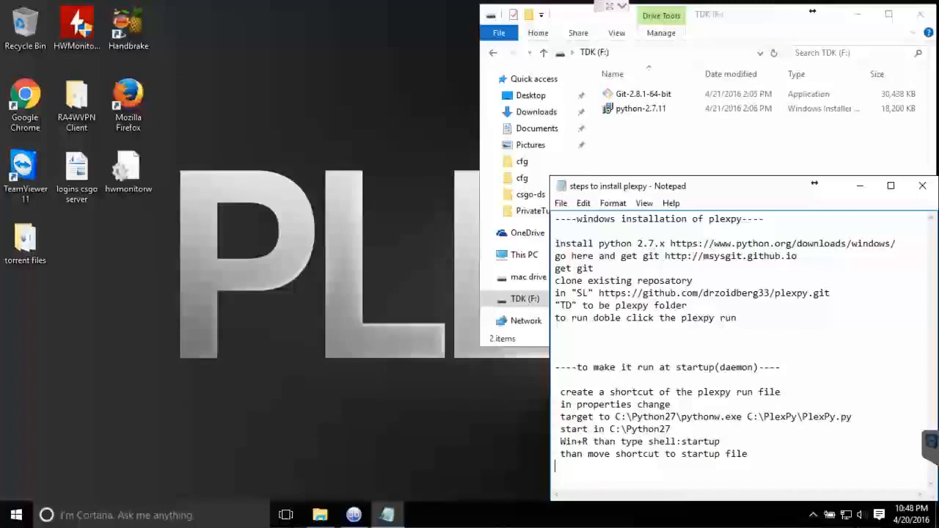
pyautogui.moveTo(462, 361)
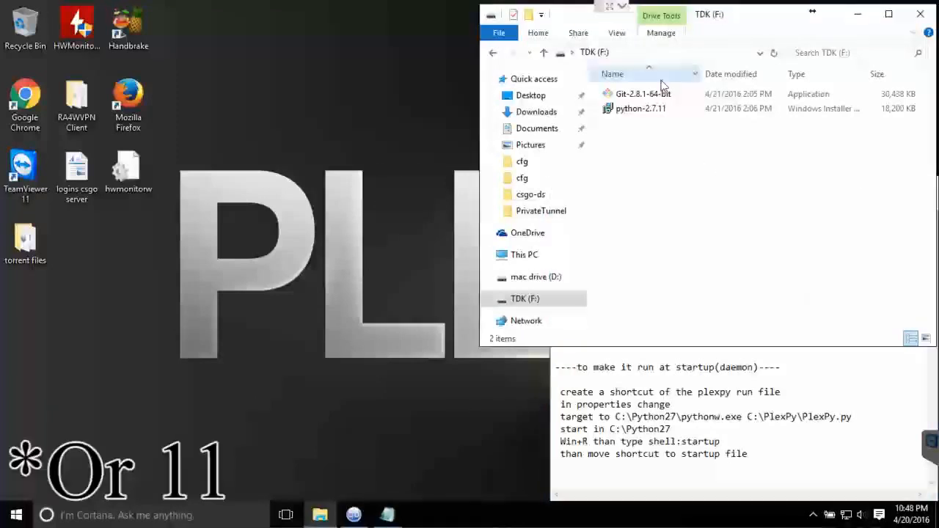
# - Bring the TDK (F:) File Explorer window forward and pick out the python-2.7.11 installer
pyautogui.doubleClick(640, 108)
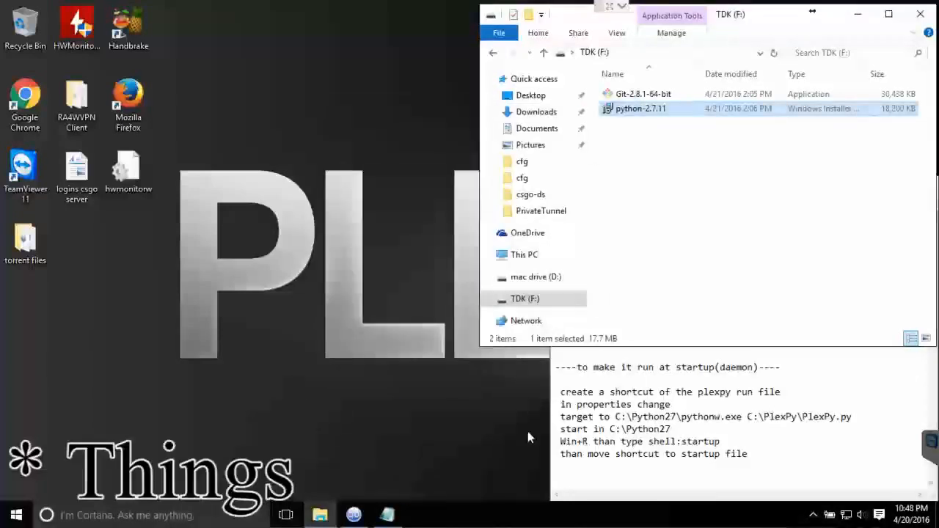
# - Install Python 2.7.11 to C:\Python27 with default features, approving UAC, then finish
pyautogui.doubleClick(640, 108)
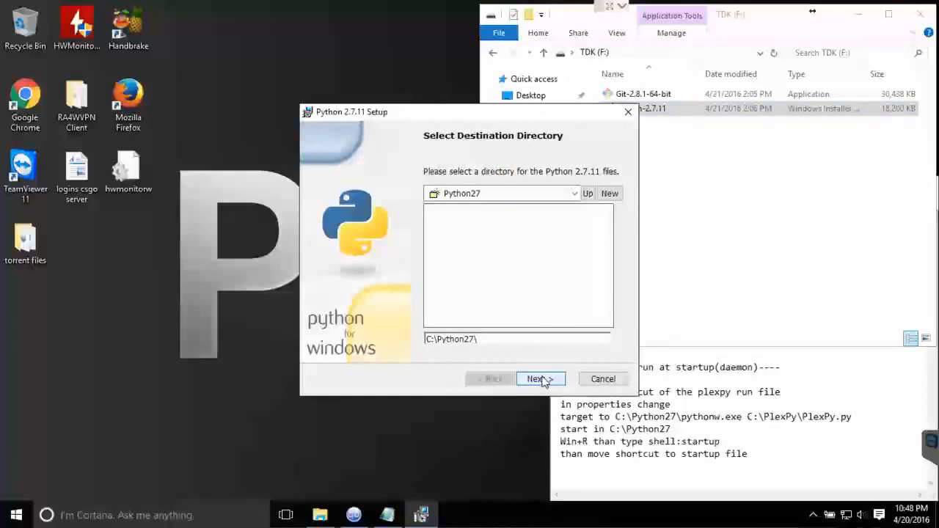
pyautogui.click(537, 378)
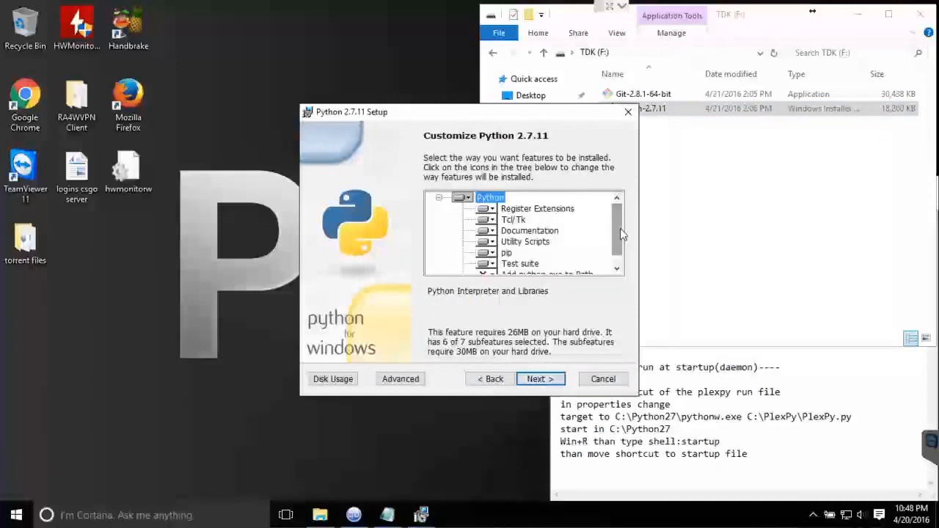
pyautogui.scroll(-3)
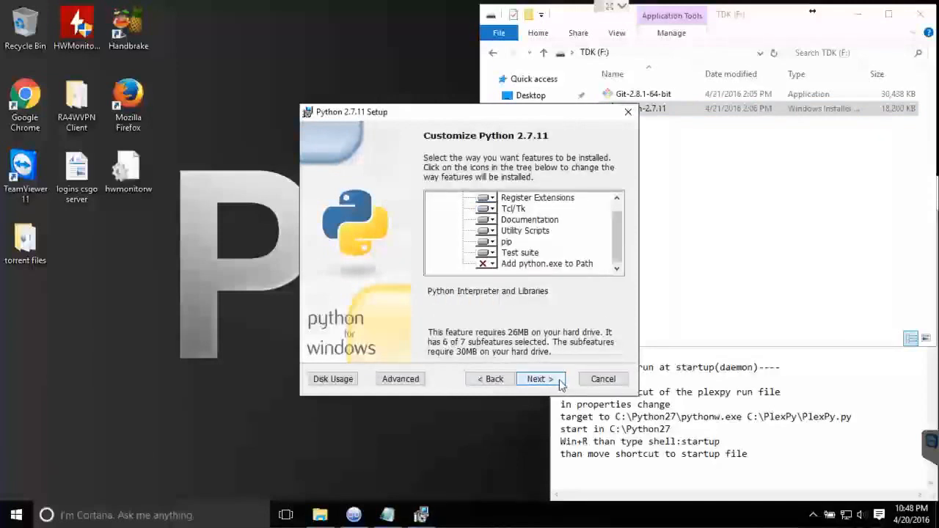
pyautogui.click(539, 378)
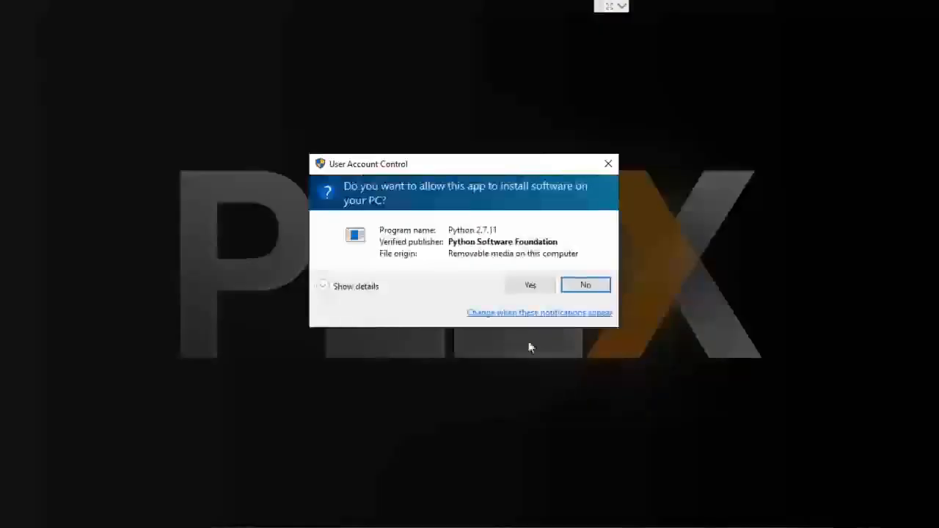
pyautogui.click(529, 284)
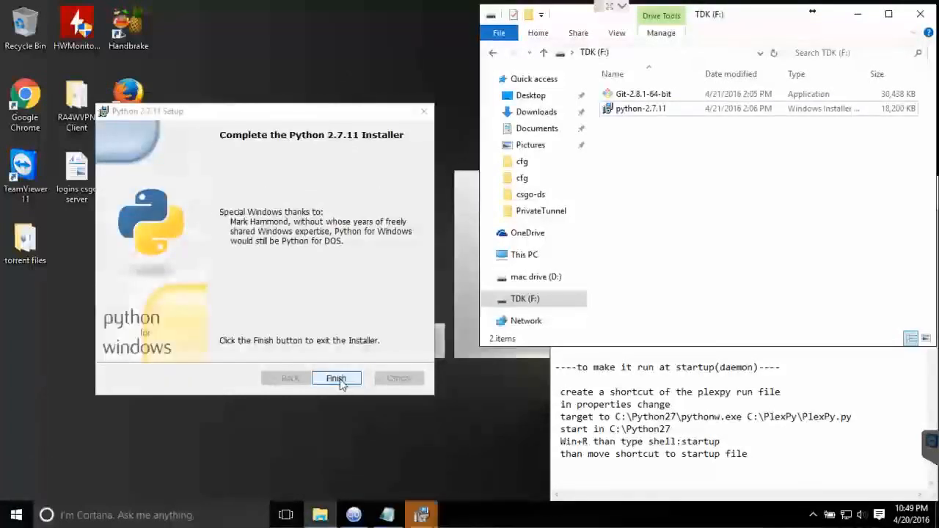
pyautogui.click(335, 378)
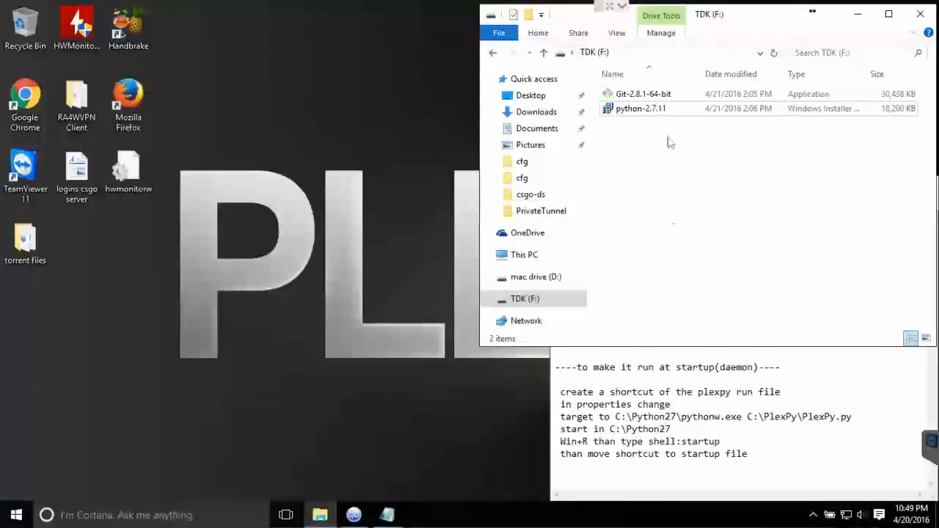
# - Launch Git-2.8.1-64-bit setup, allow it to make changes, and advance with defaults
pyautogui.doubleClick(642, 93)
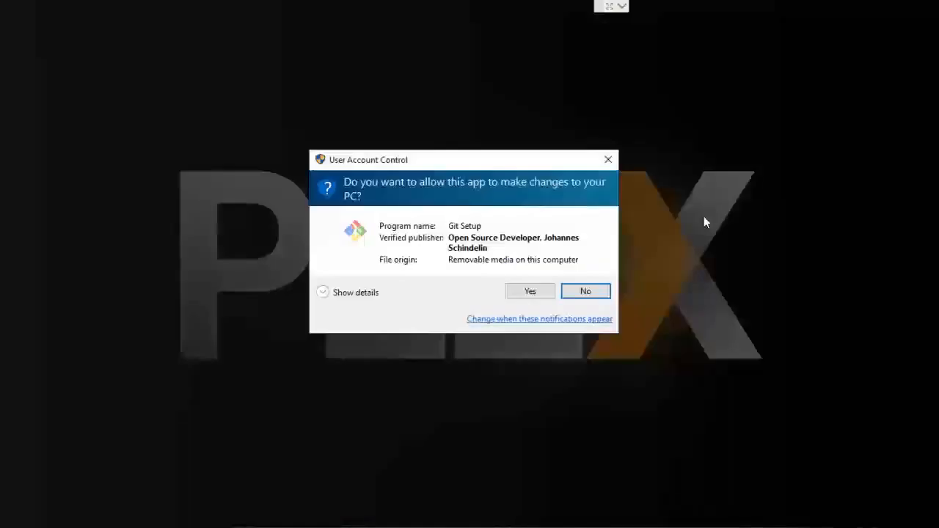
pyautogui.click(585, 290)
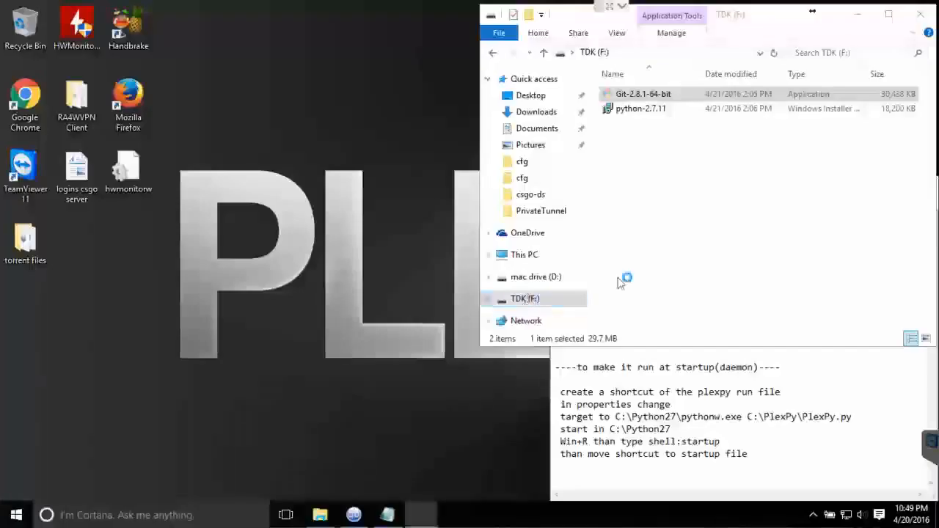
pyautogui.moveTo(697, 245)
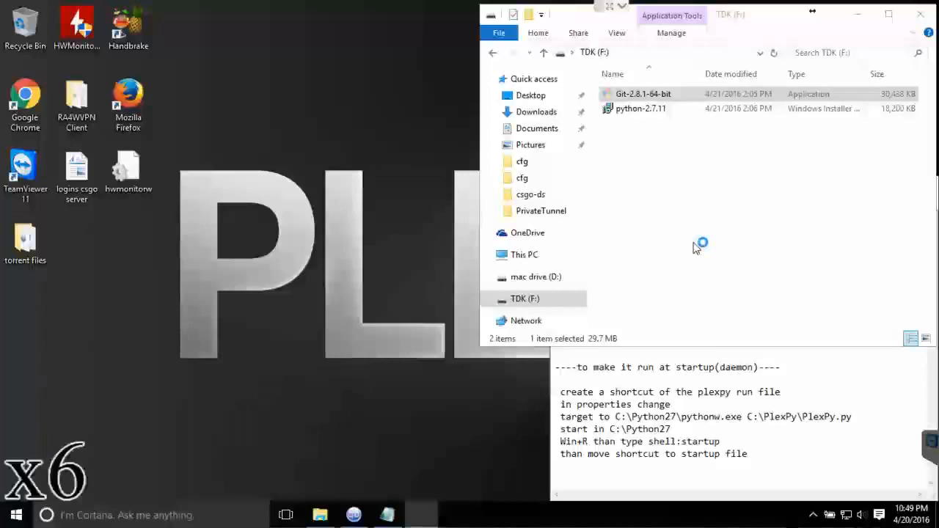
pyautogui.doubleClick(642, 94)
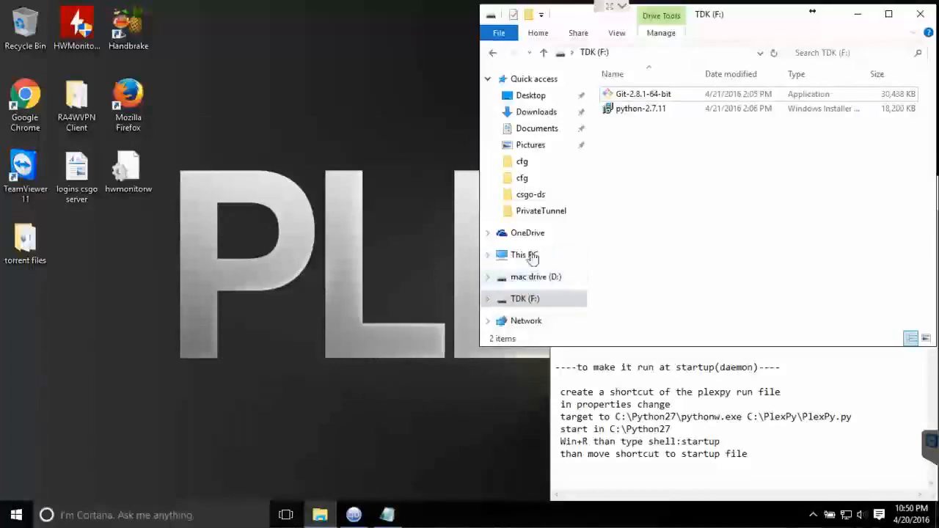
# - Open Local Disk (C:) from This PC and bring up the drive root's context menu
pyautogui.click(523, 255)
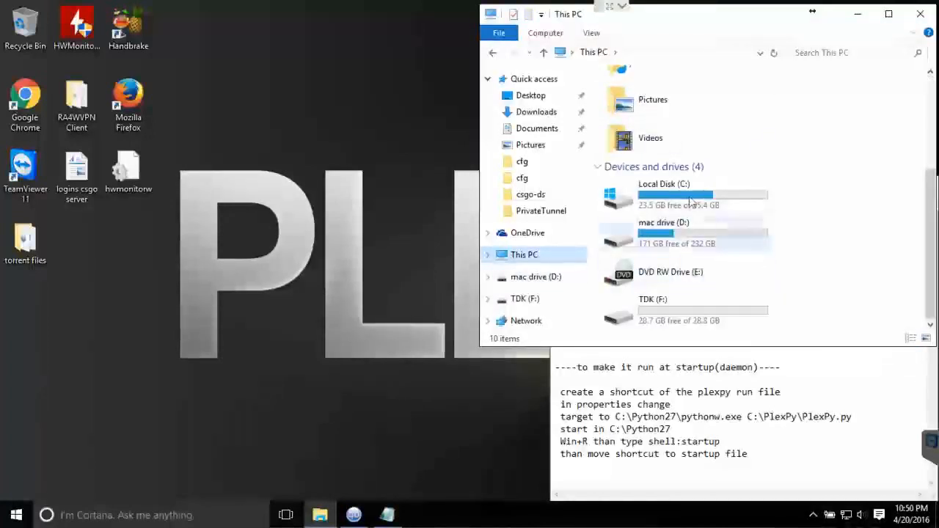
pyautogui.doubleClick(664, 194)
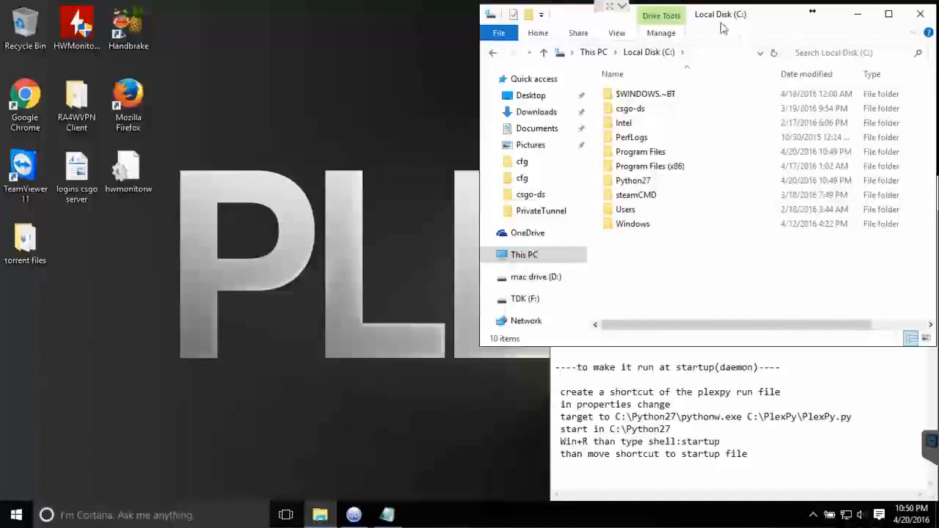
pyautogui.moveTo(723, 27); pyautogui.dragTo(700, 83)
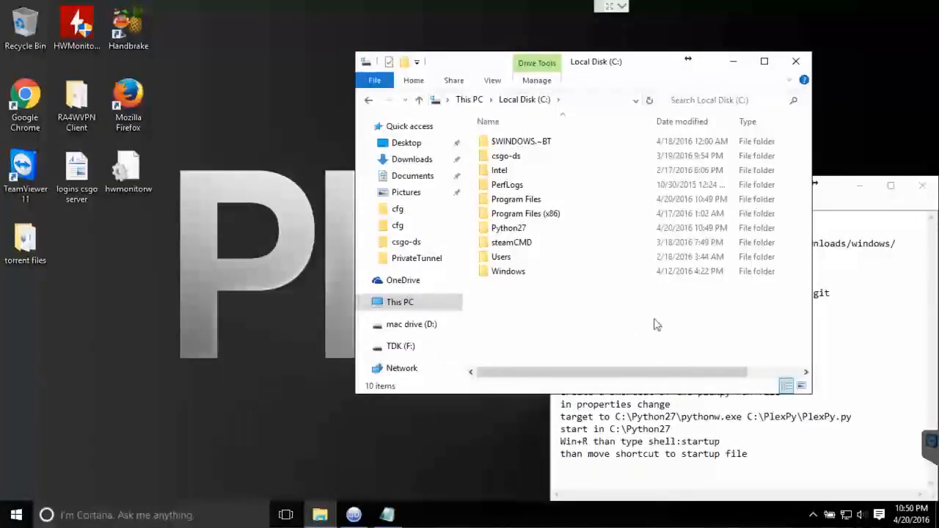
pyautogui.moveTo(633, 346)
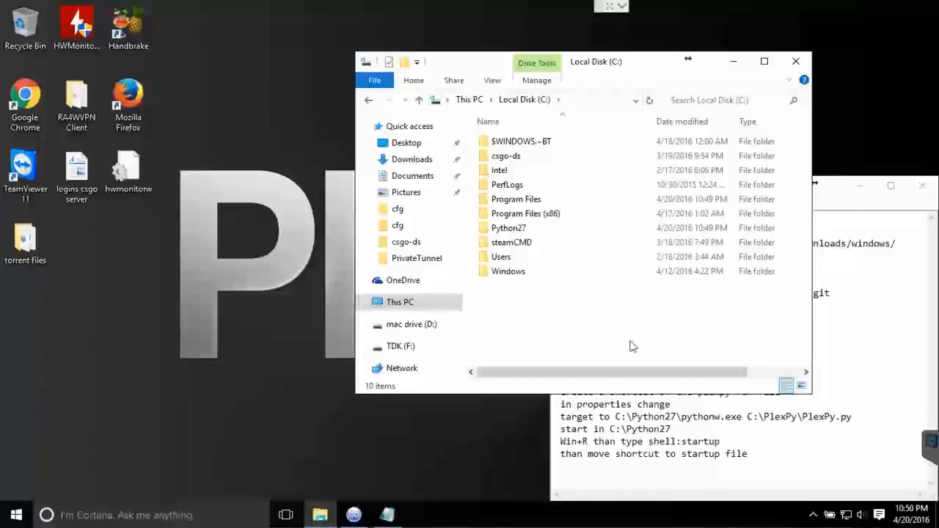
pyautogui.rightClick(633, 347)
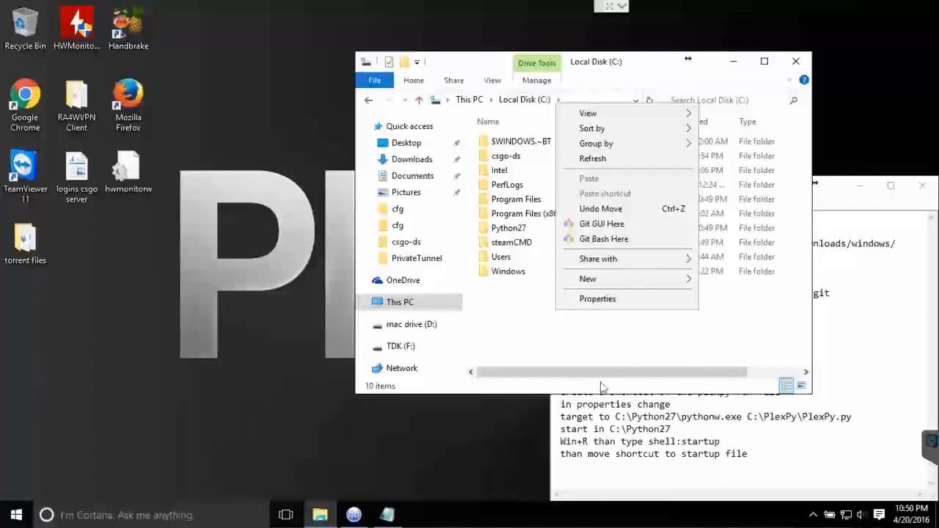
pyautogui.moveTo(662, 235)
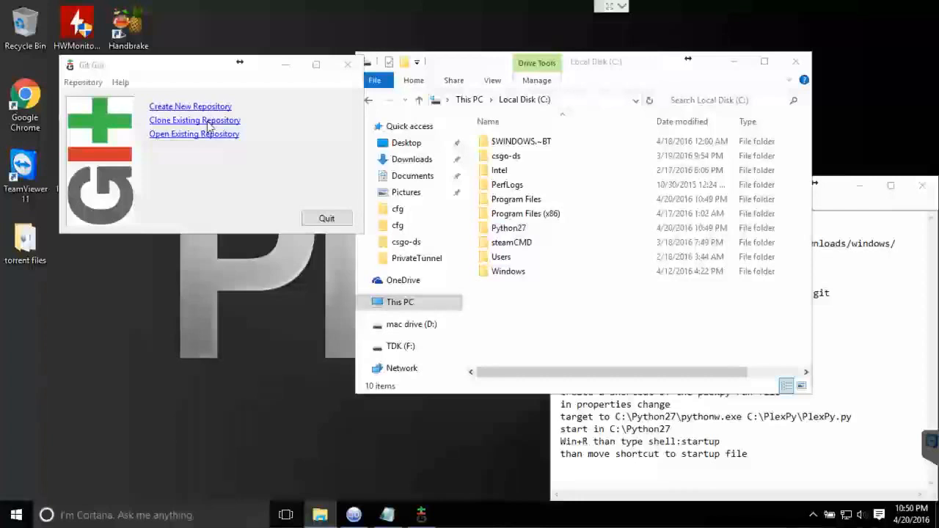
# - Start cloning a repository, create a Plexpy folder on C:, and dismiss the 'already exists' error
pyautogui.click(195, 119)
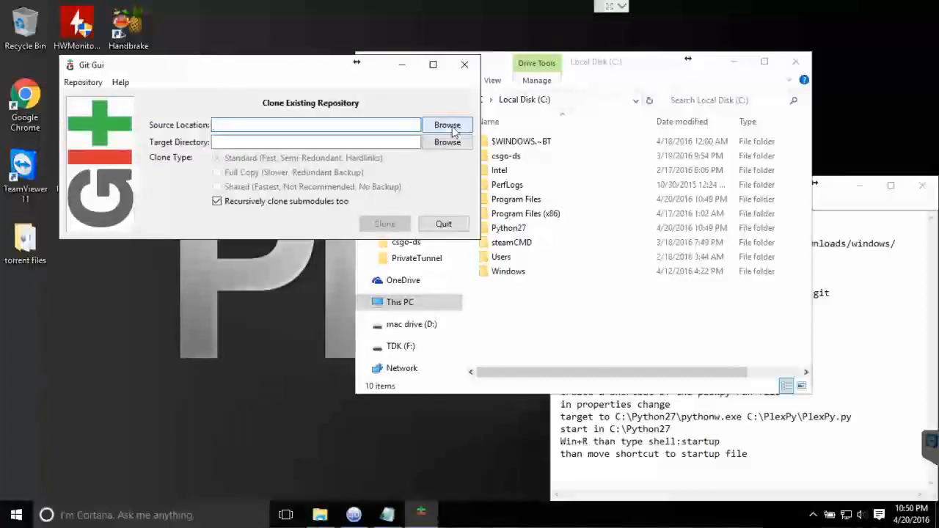
pyautogui.moveTo(179, 129)
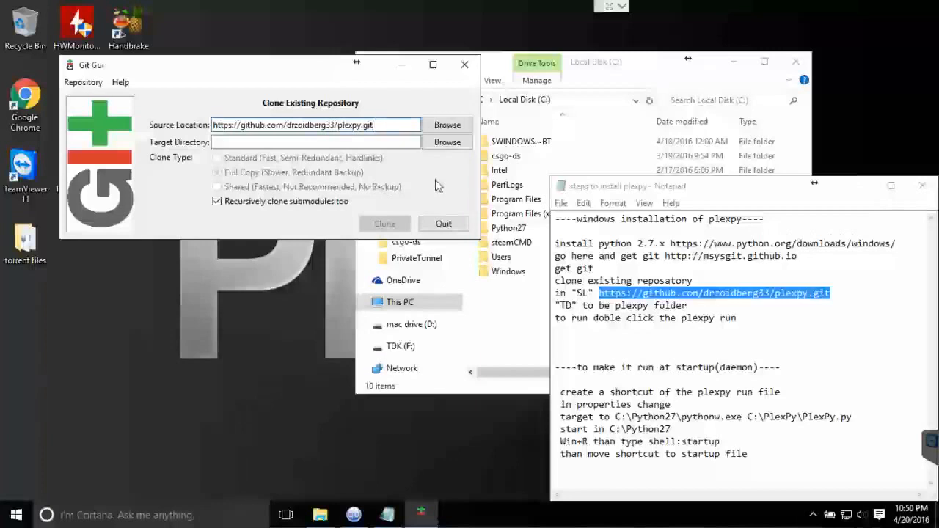
pyautogui.click(446, 141)
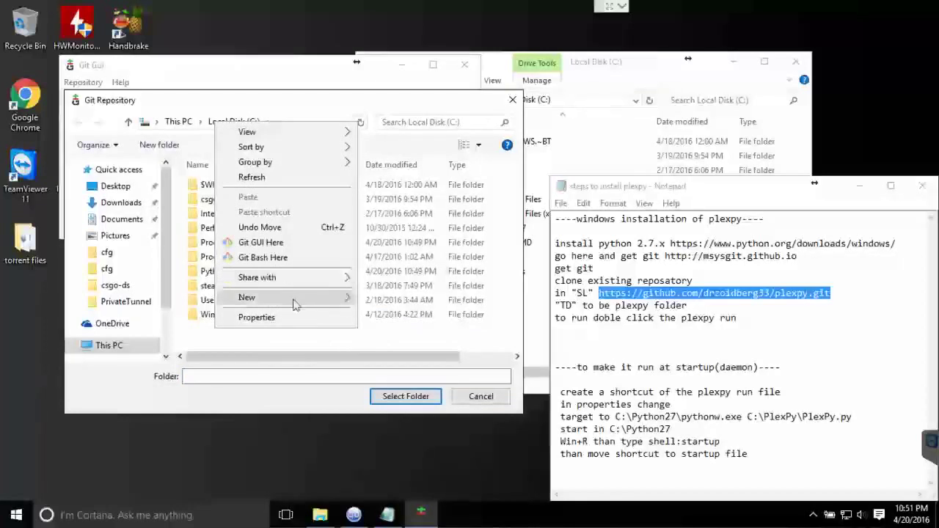
pyautogui.click(246, 297)
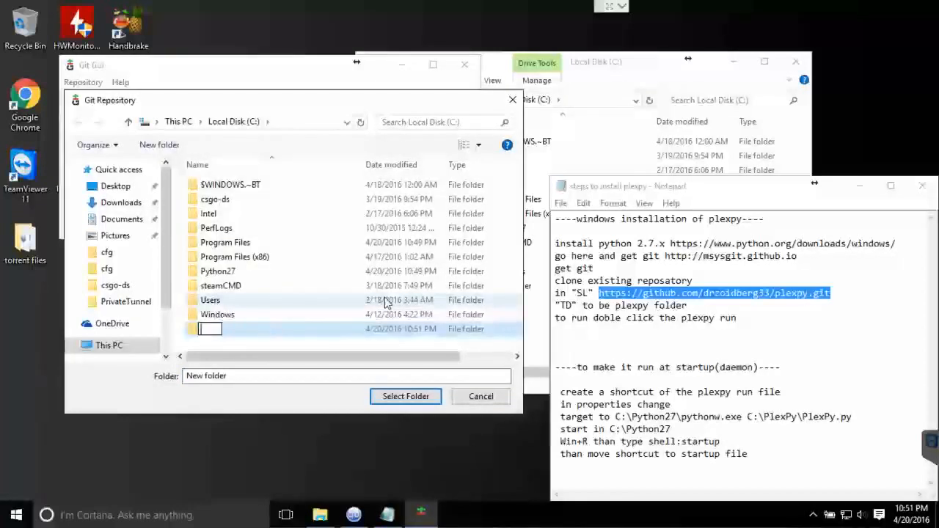
pyautogui.write('Ple')
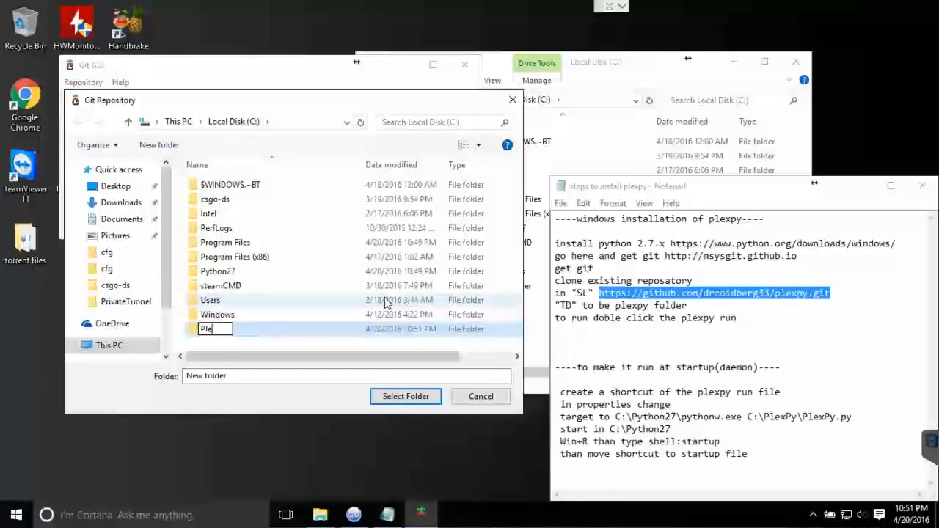
pyautogui.write('xpy')
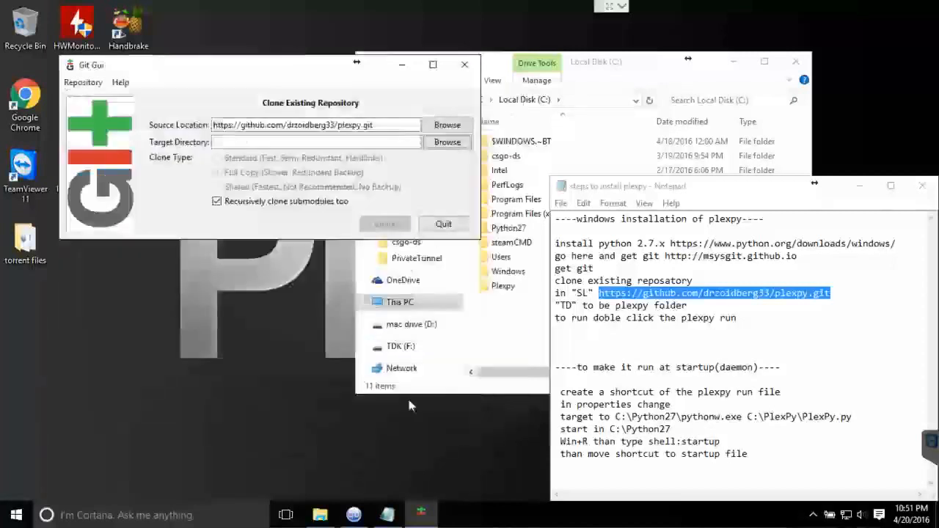
pyautogui.click(384, 223)
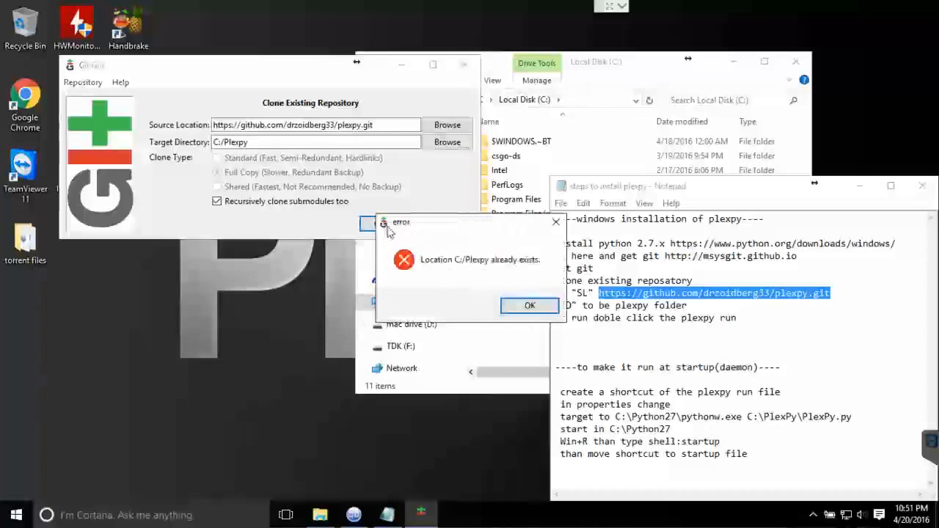
pyautogui.click(528, 305)
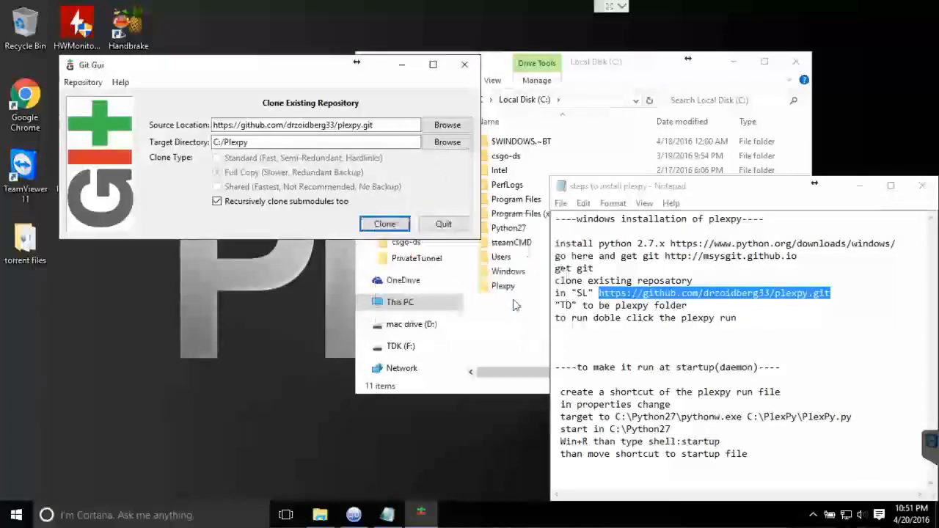
# - Select C:/Plexpy as the target directory and clone the plexpy repository
pyautogui.click(447, 142)
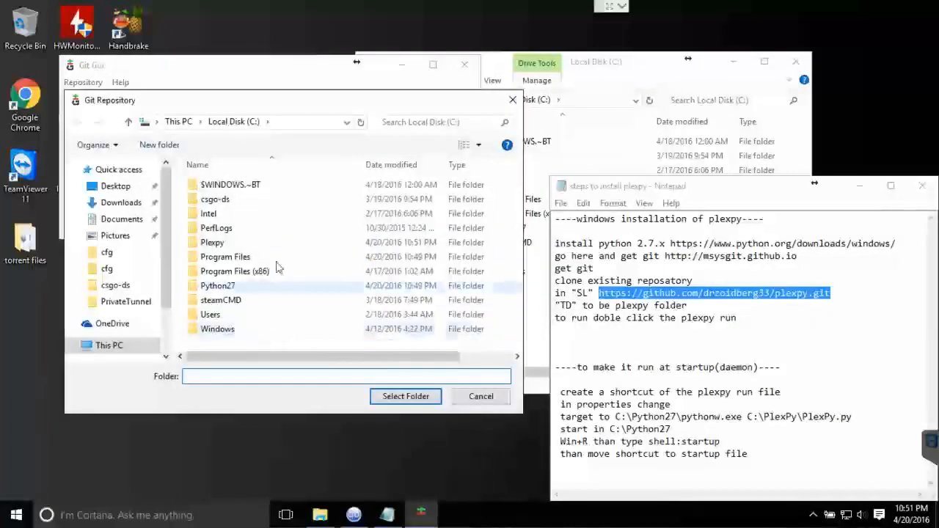
pyautogui.click(212, 242)
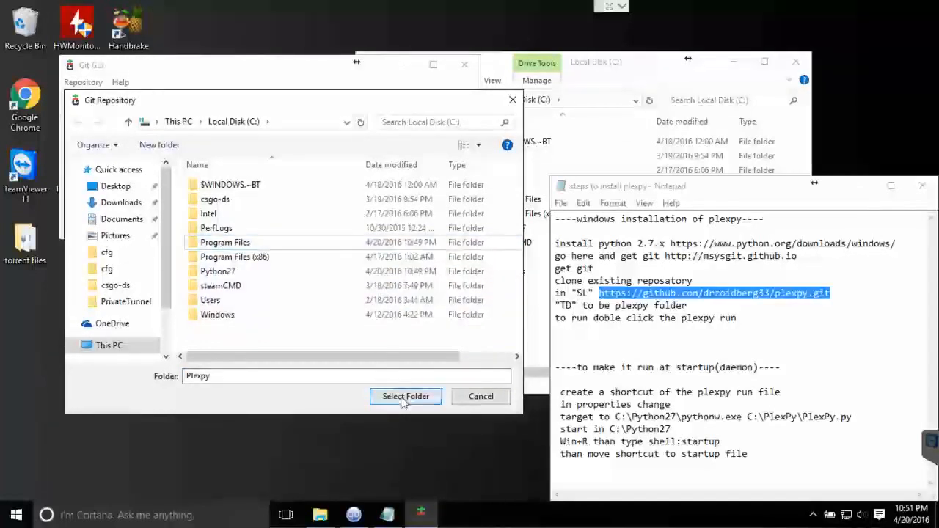
pyautogui.click(405, 396)
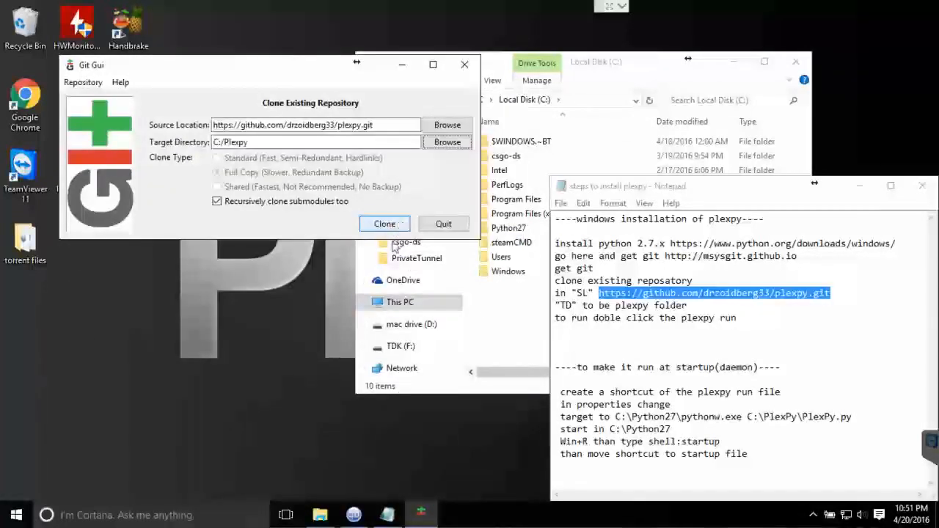
pyautogui.click(384, 223)
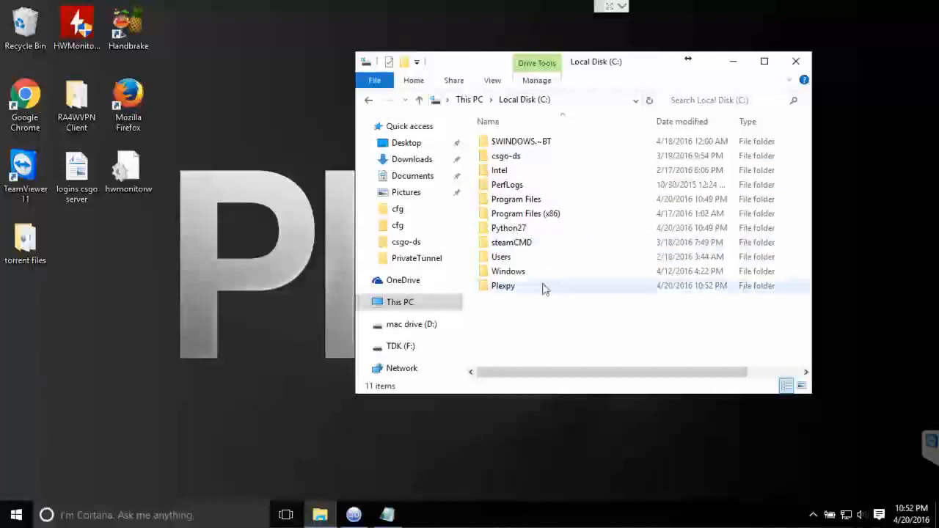
# - Open C:\Plexpy and run PlexPy.py to start the PlexPy server
pyautogui.doubleClick(503, 286)
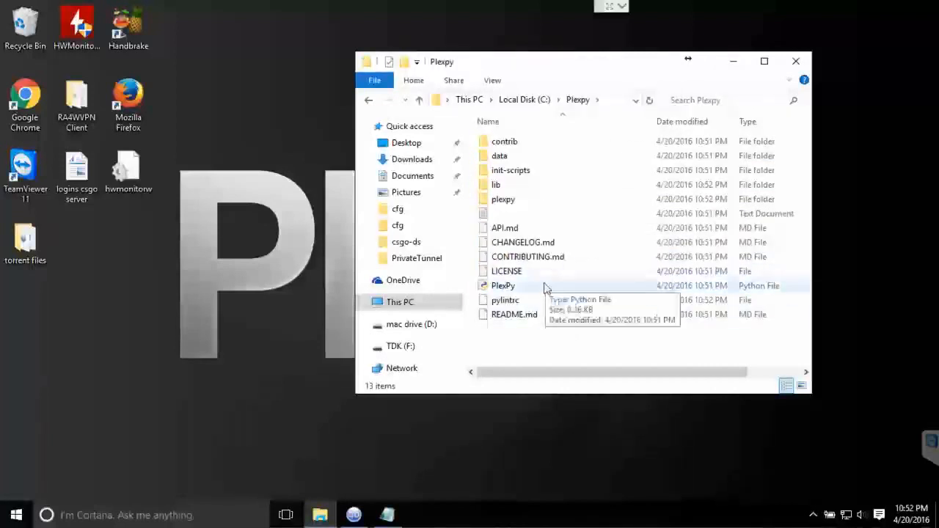
pyautogui.doubleClick(502, 286)
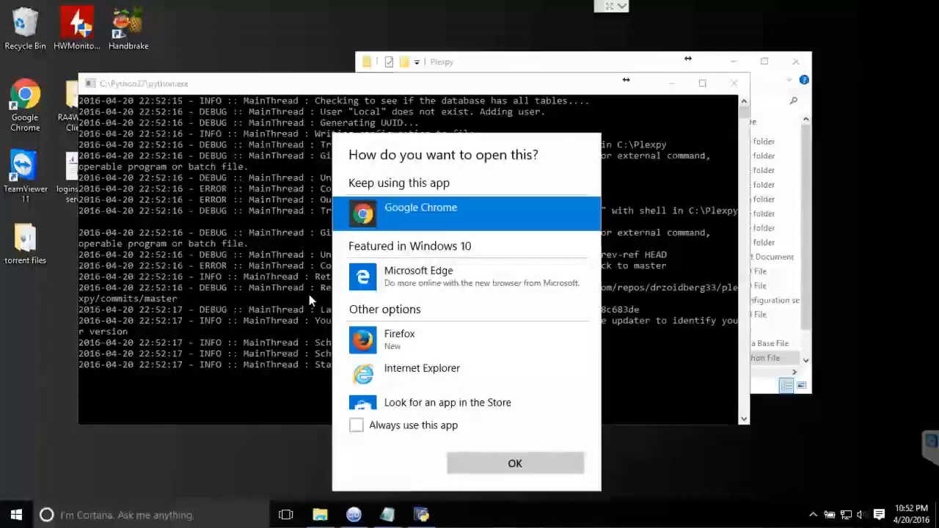
# - Open PlexPy in Google Chrome and authenticate with Plex.tv username and password
pyautogui.click(514, 463)
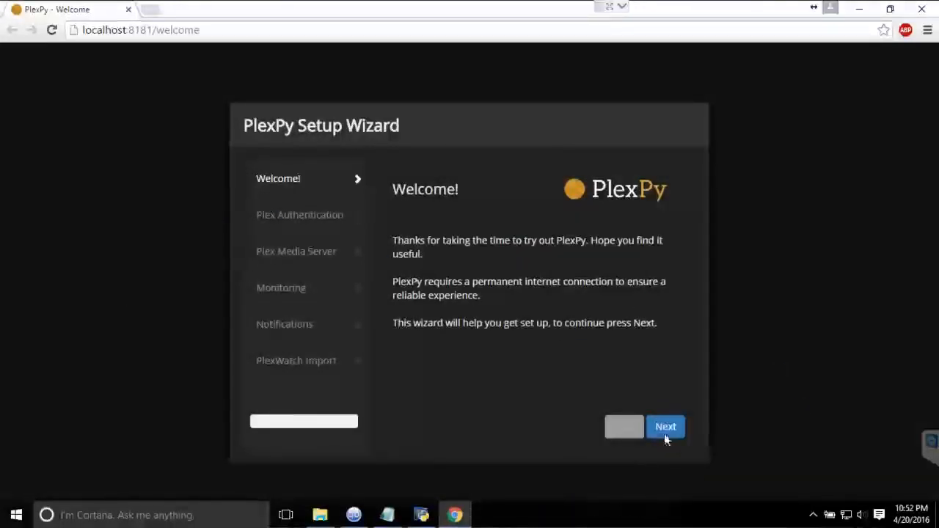
pyautogui.moveTo(435, 349)
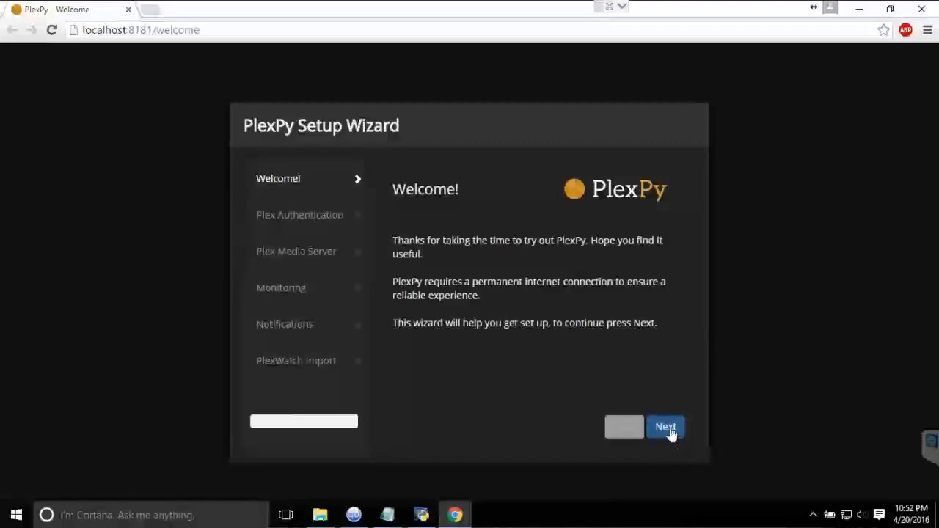
pyautogui.click(664, 426)
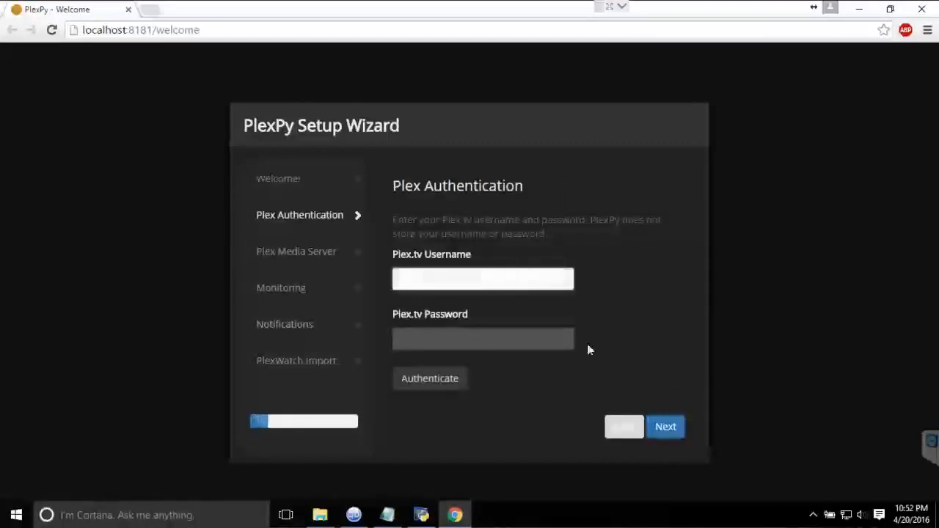
pyautogui.click(483, 279)
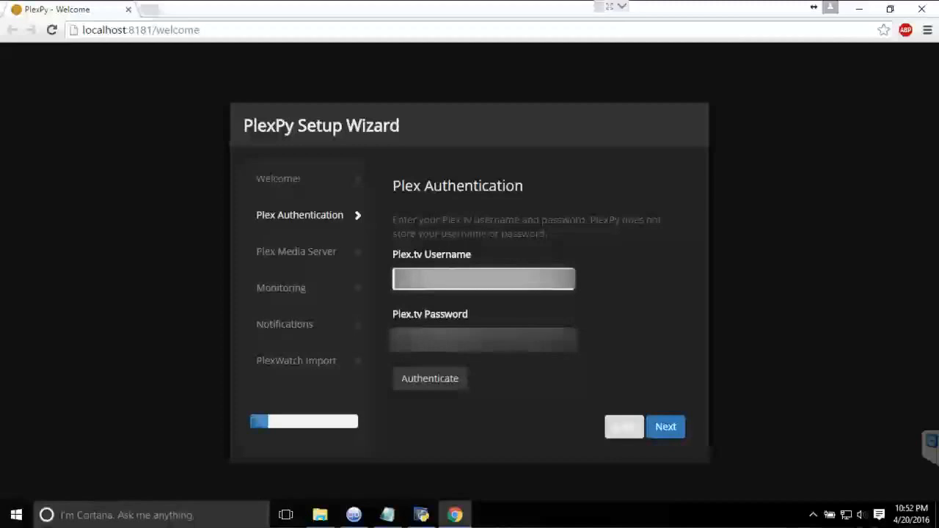
pyautogui.click(483, 339)
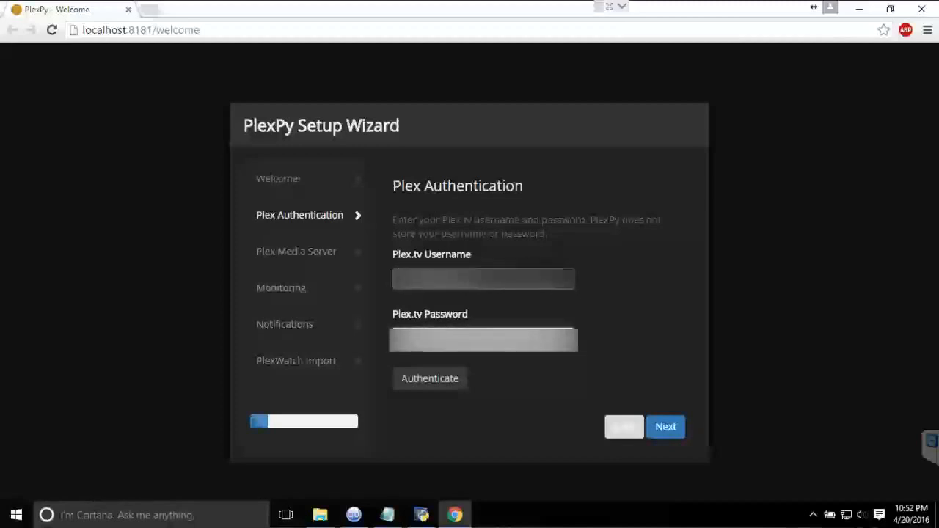
pyautogui.click(429, 378)
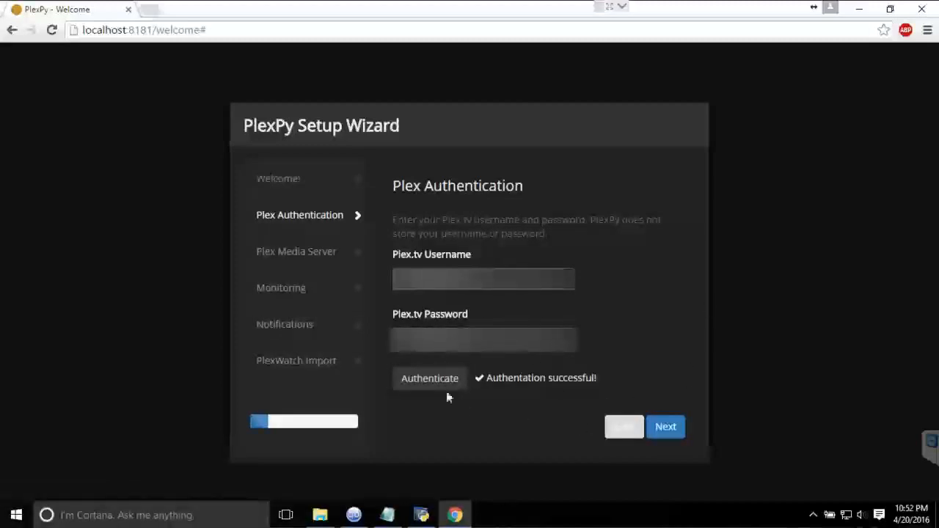
# - Select and verify the 192.168.1.3 (K55VD-Other) server, then continue to Monitoring
pyautogui.click(664, 426)
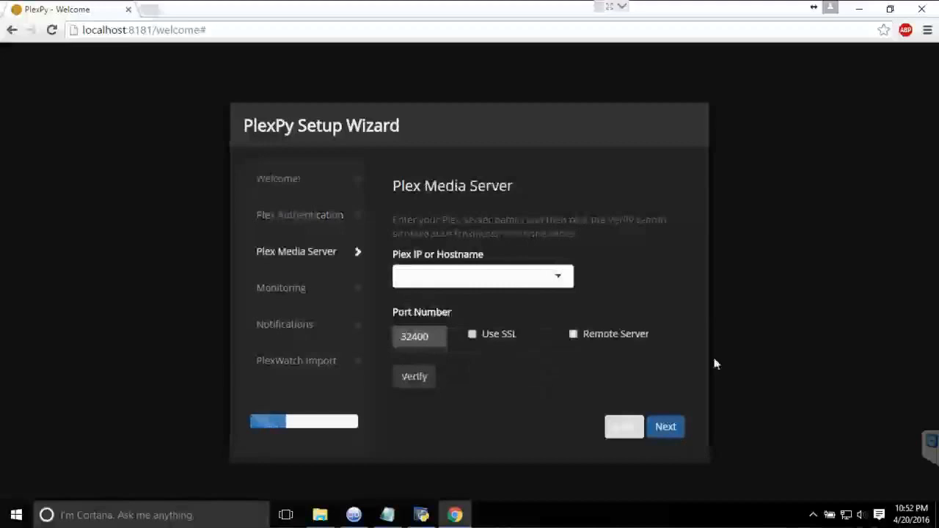
pyautogui.moveTo(408, 272)
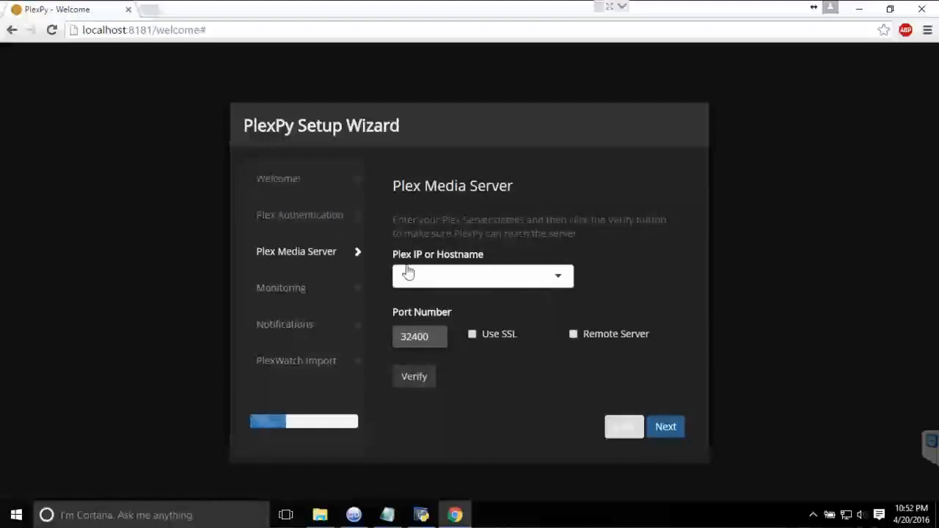
pyautogui.click(482, 276)
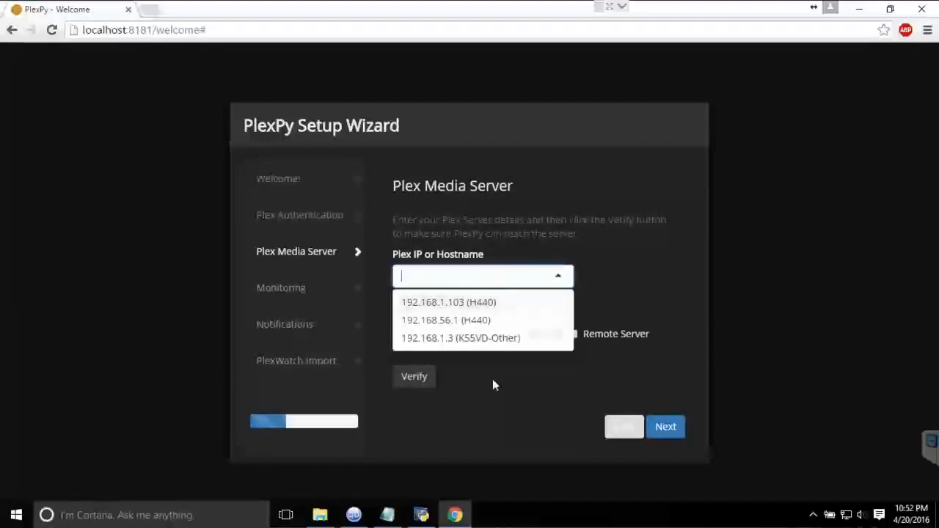
pyautogui.moveTo(605, 311)
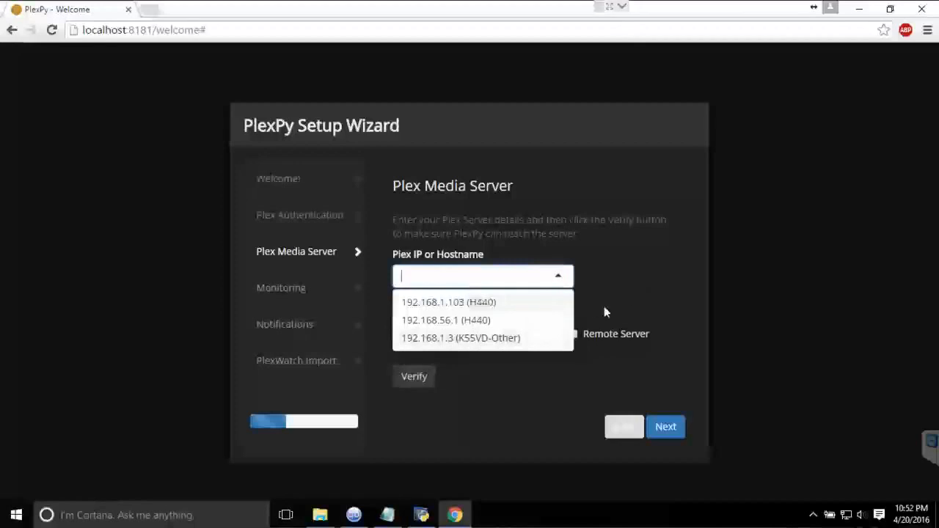
pyautogui.click(460, 337)
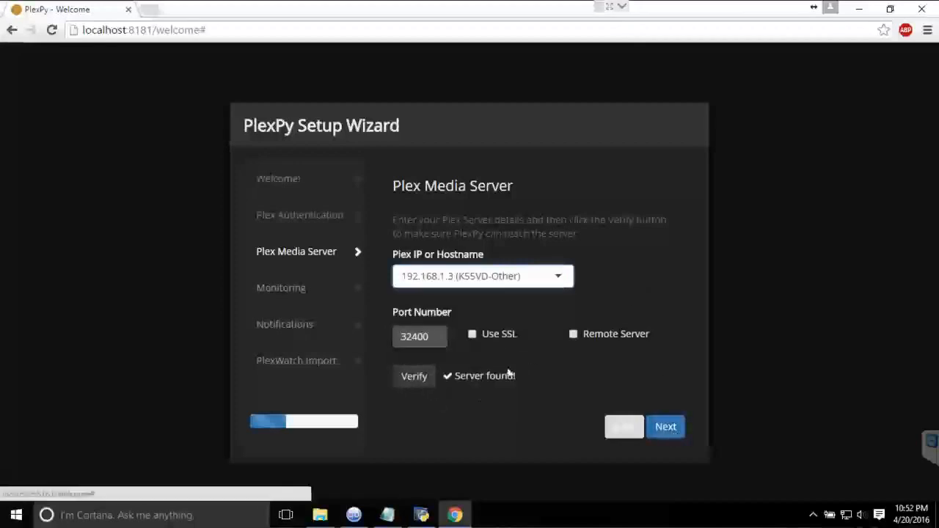
pyautogui.moveTo(631, 411)
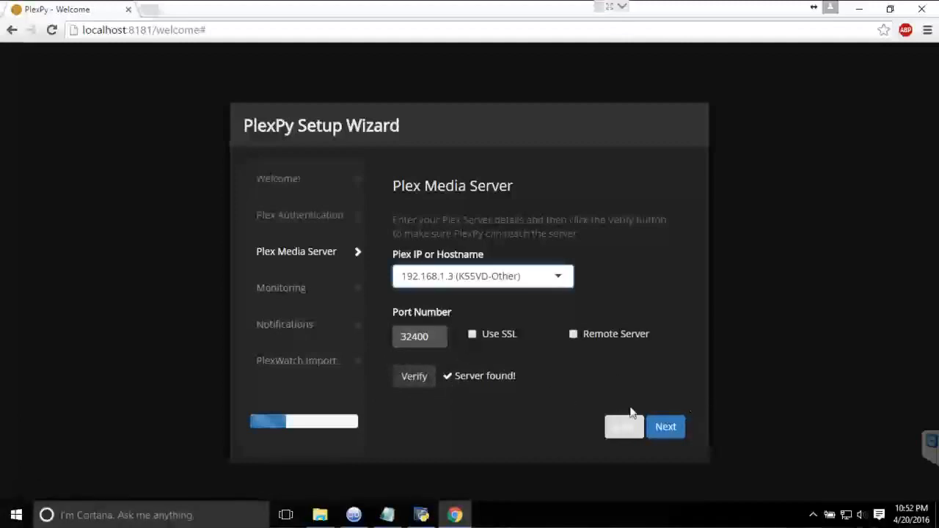
pyautogui.click(664, 426)
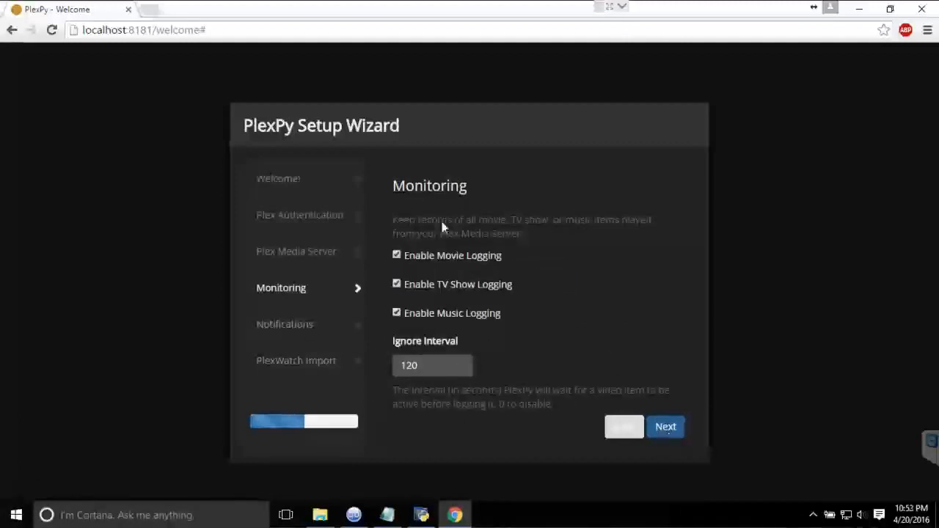
pyautogui.moveTo(654, 489)
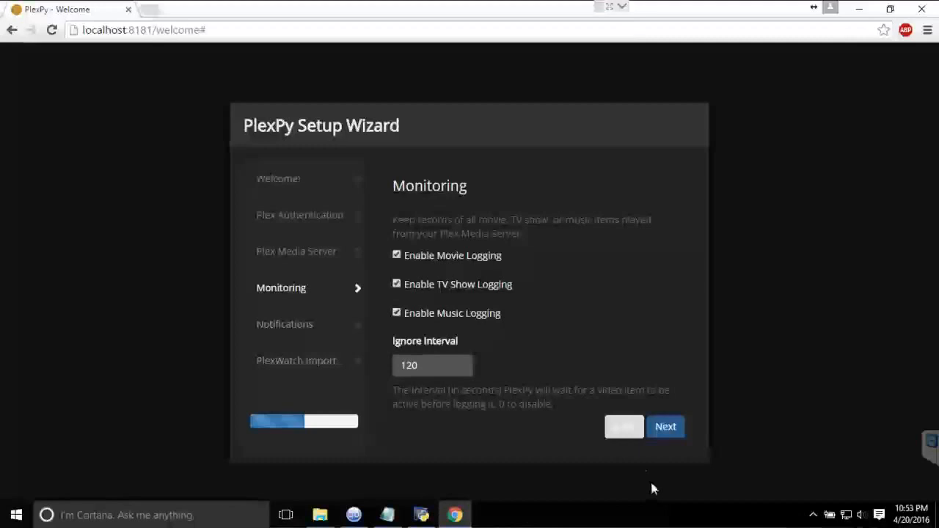
# - Keep default Monitoring and Notifications settings and finish at the PlexWatch Import step
pyautogui.click(664, 426)
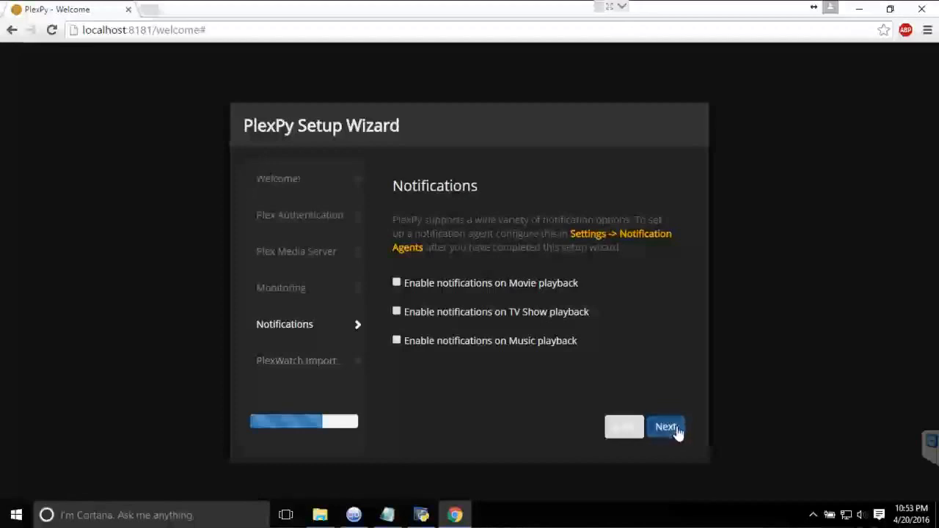
pyautogui.click(665, 427)
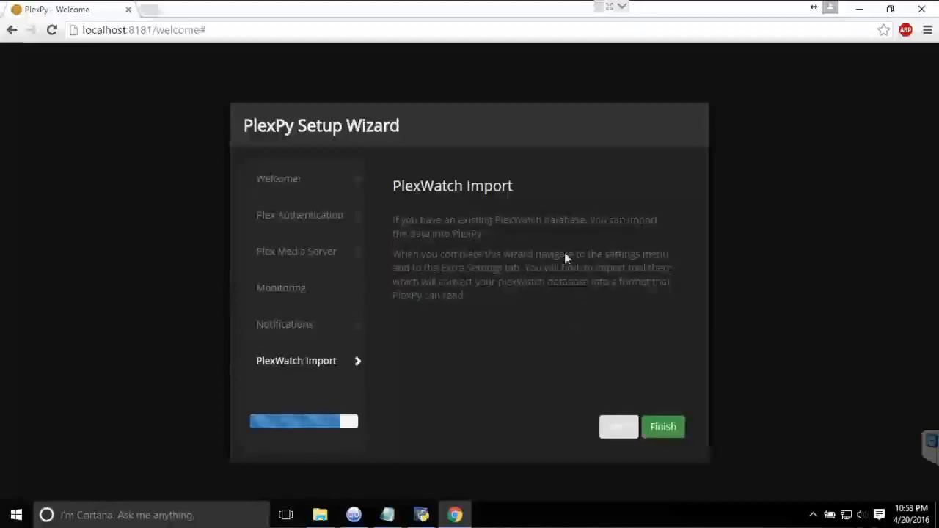
pyautogui.moveTo(662, 426)
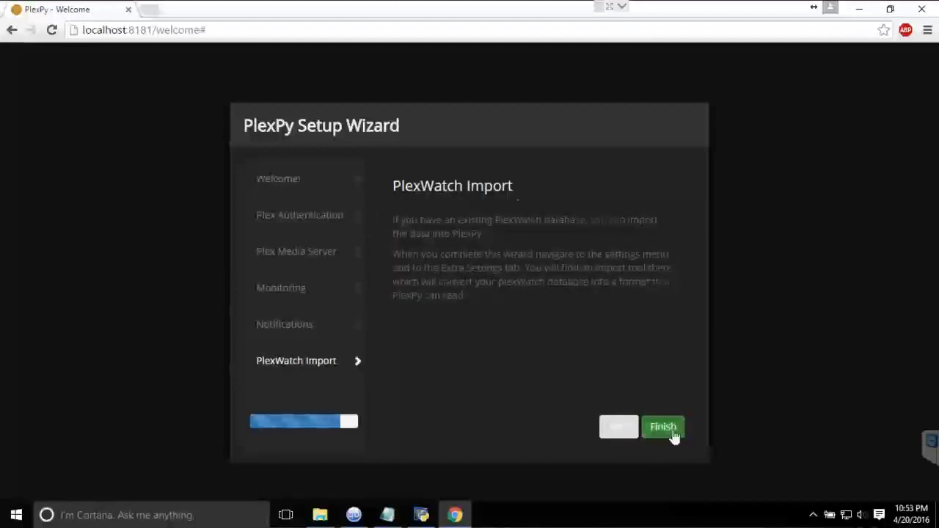
pyautogui.click(661, 427)
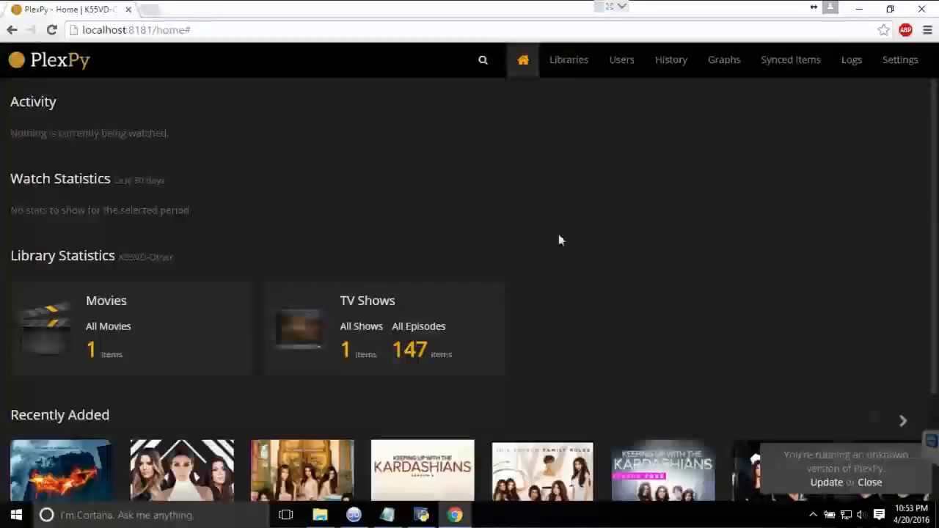
# - Scroll the PlexPy dashboard, then close the Chrome window
pyautogui.scroll(-3)
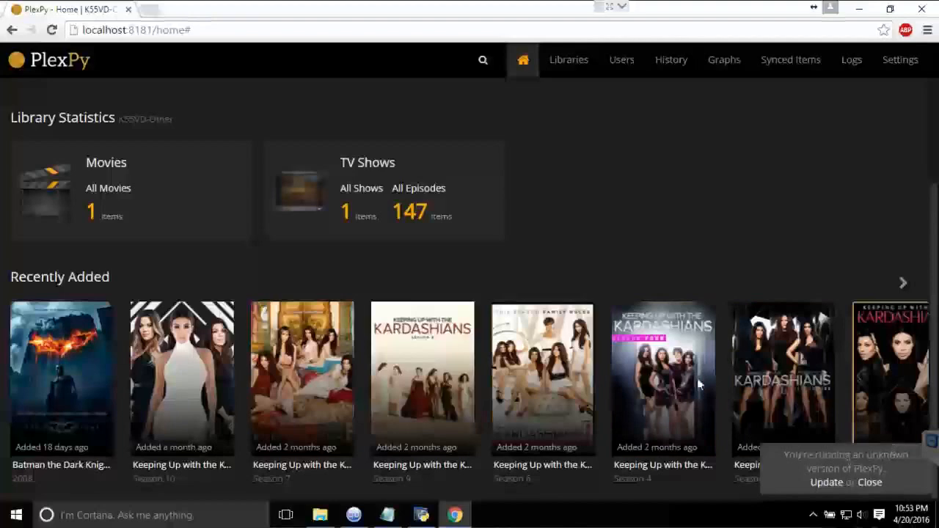
pyautogui.moveTo(795, 380)
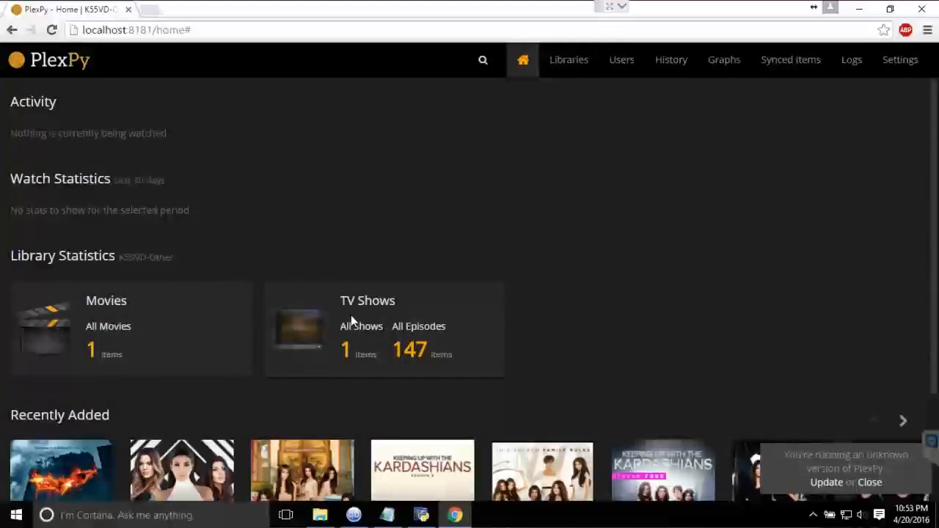
pyautogui.moveTo(305, 195)
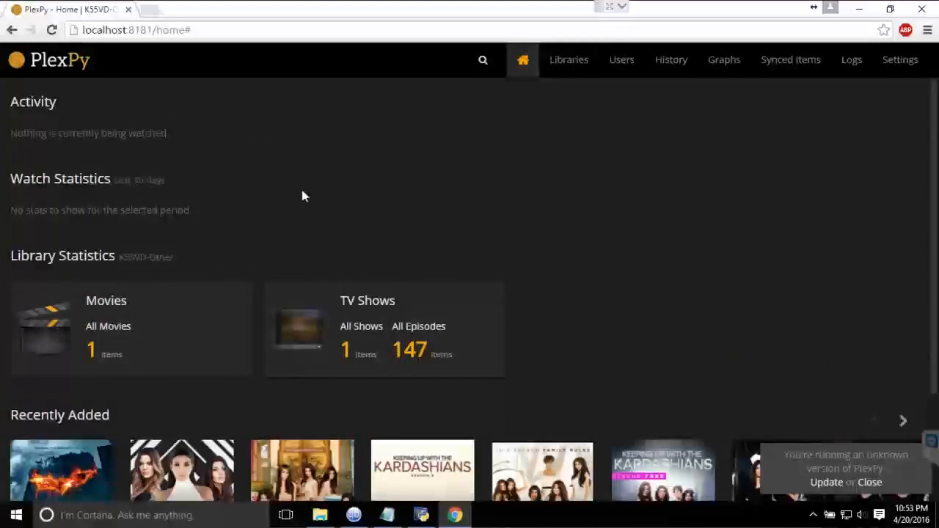
pyautogui.moveTo(924, 9)
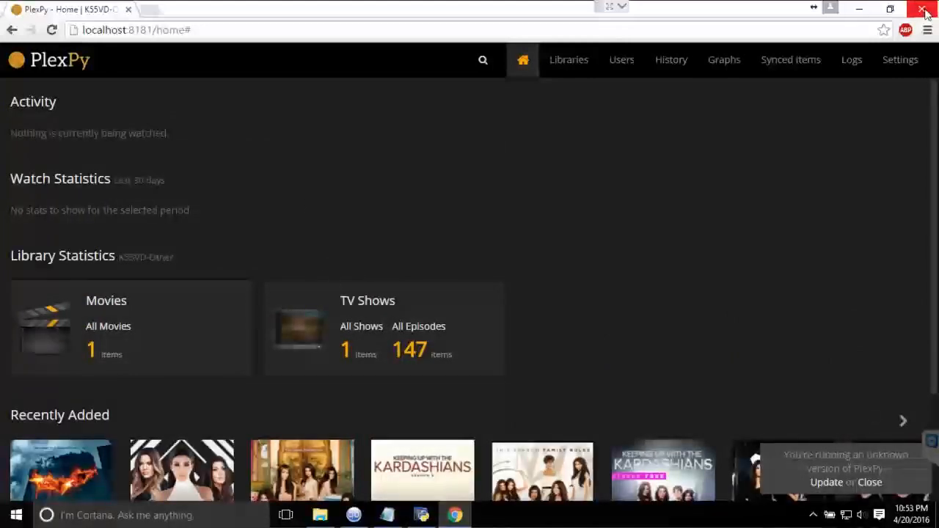
pyautogui.click(923, 9)
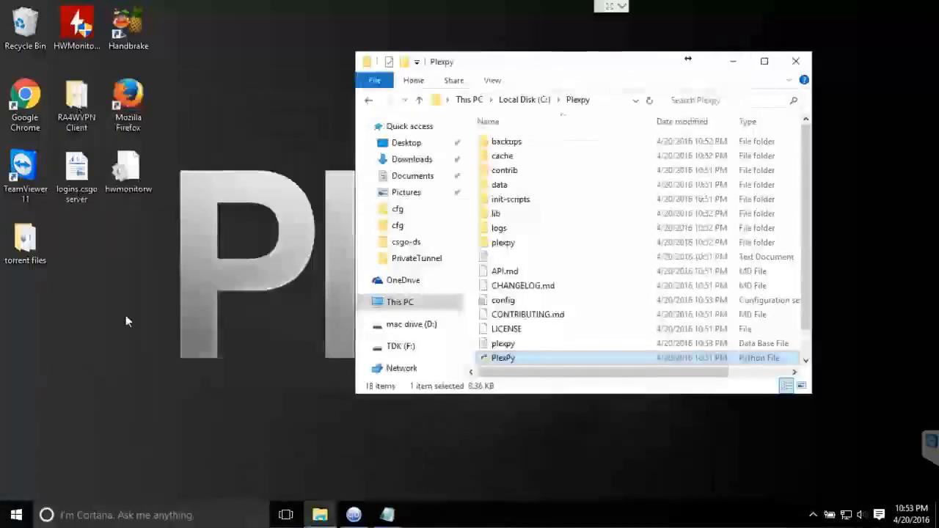
# - Create a shortcut to PlexPy.py in C:\Plexpy and rename it PlexPy
pyautogui.scroll(-3)
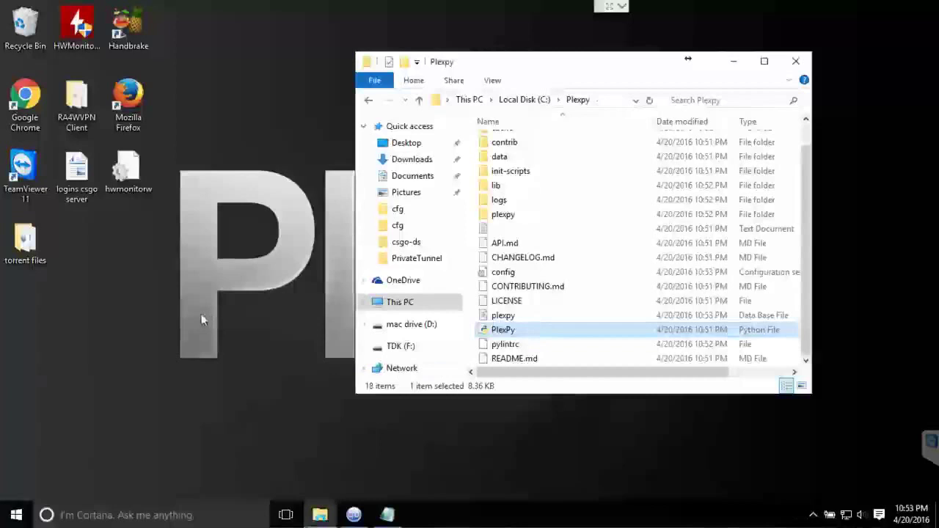
pyautogui.moveTo(222, 290)
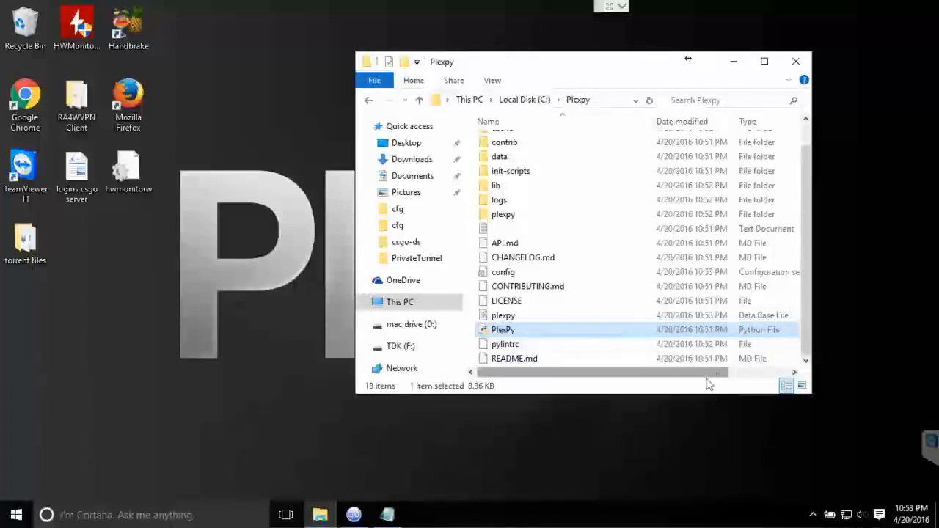
pyautogui.rightClick(503, 329)
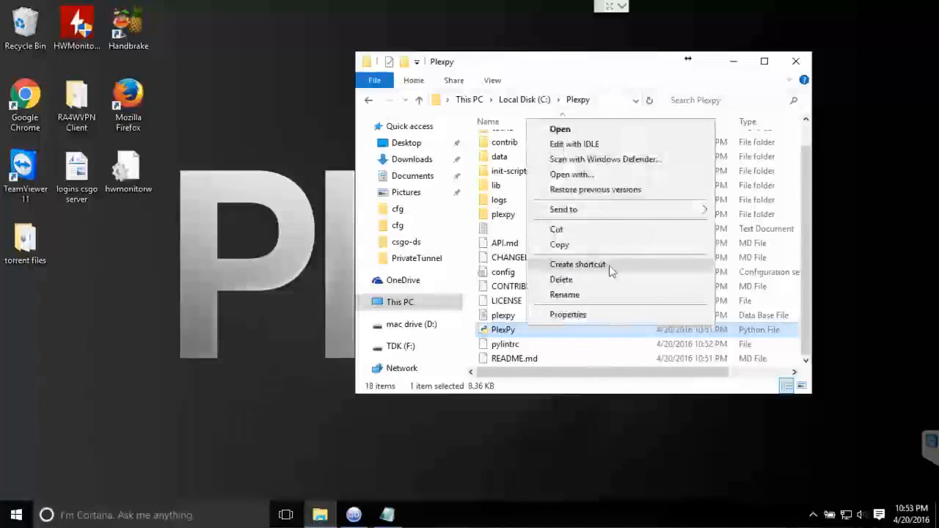
pyautogui.click(577, 264)
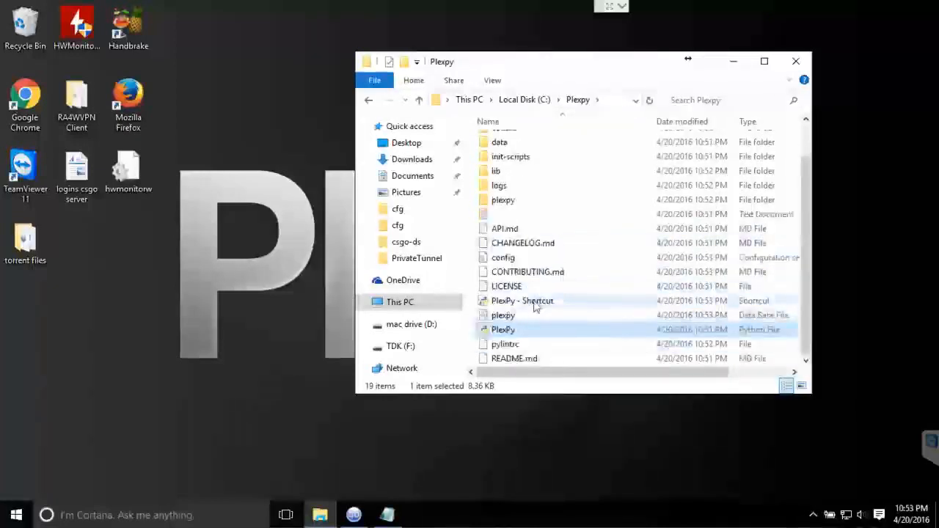
pyautogui.click(522, 301)
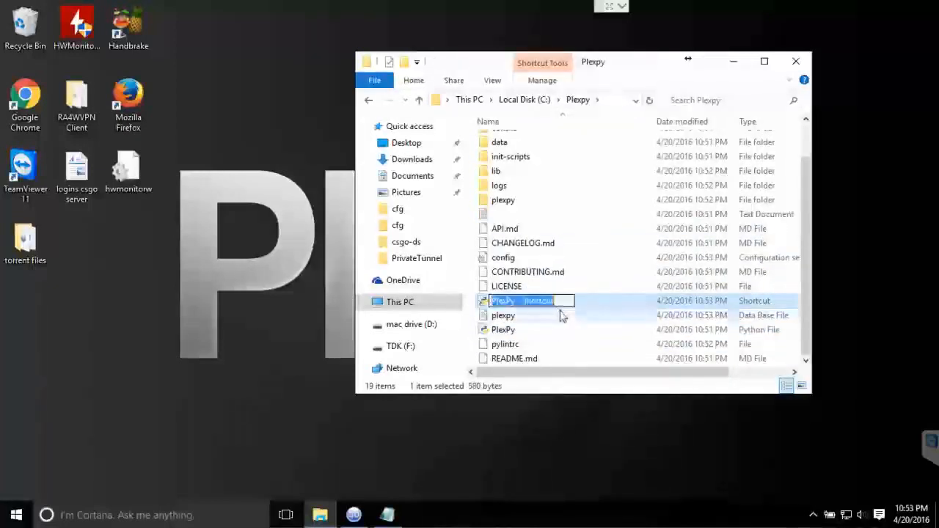
pyautogui.write('PlexPy - S')
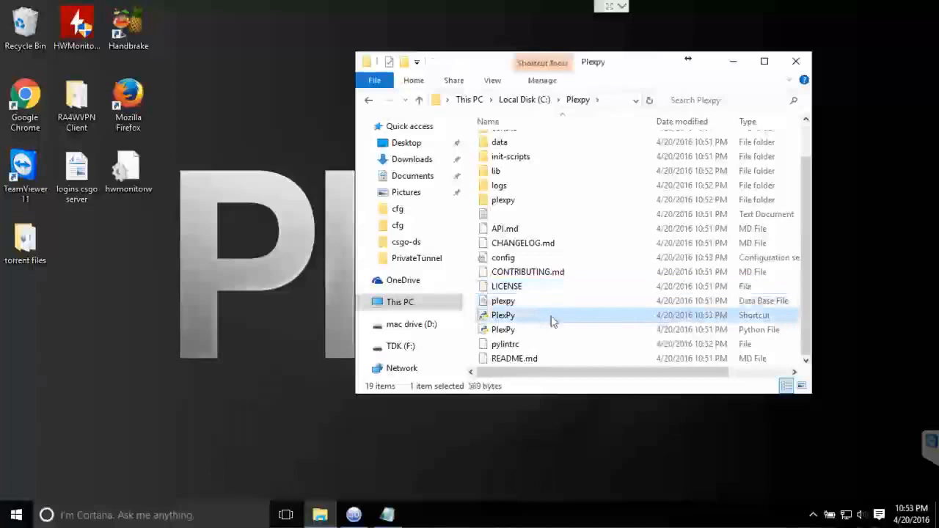
pyautogui.rightClick(502, 315)
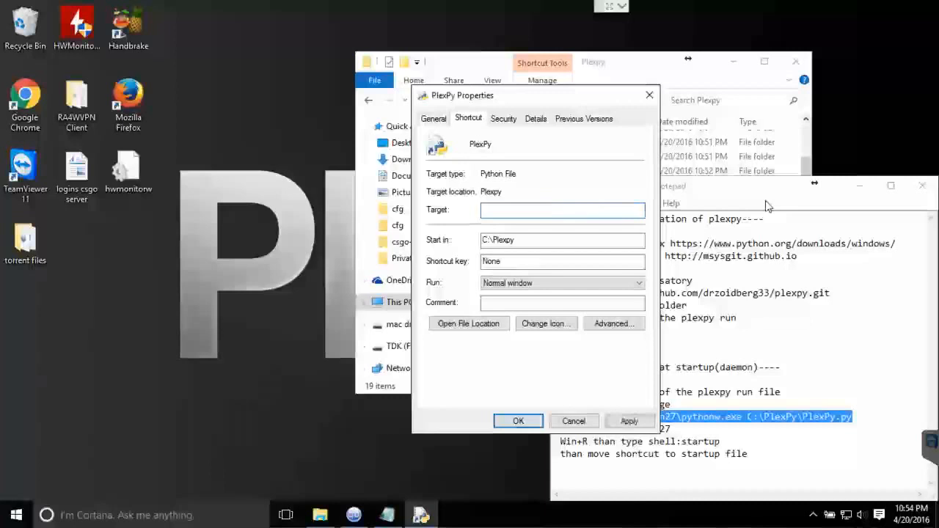
# - Set the shortcut Target to 'C:\Python27\pythonw.exe C:\PlexPy\PlexPy.py', Start in 'C:\Python27', then close Notepad
pyautogui.write('C:\\Python27\\pythonw.exe C:\\PlexPy\\PlexPy.py')
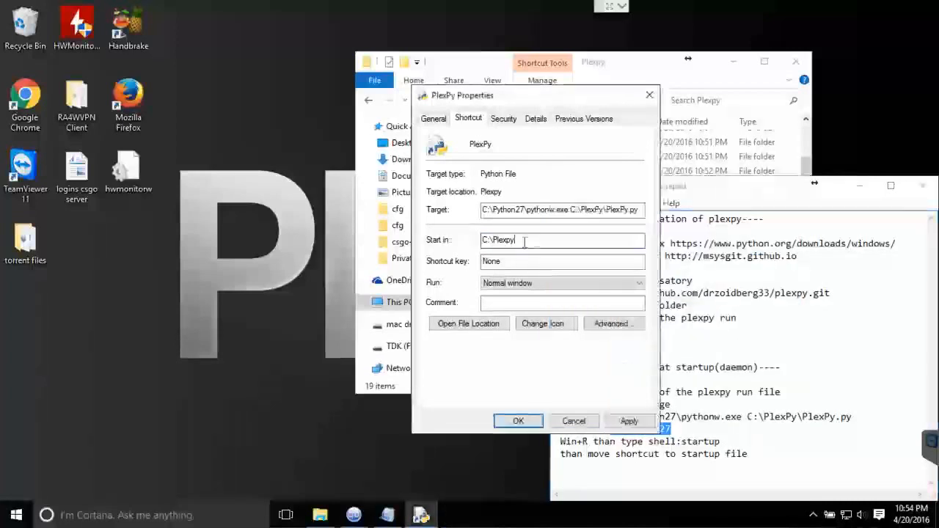
pyautogui.tripleClick(561, 239)
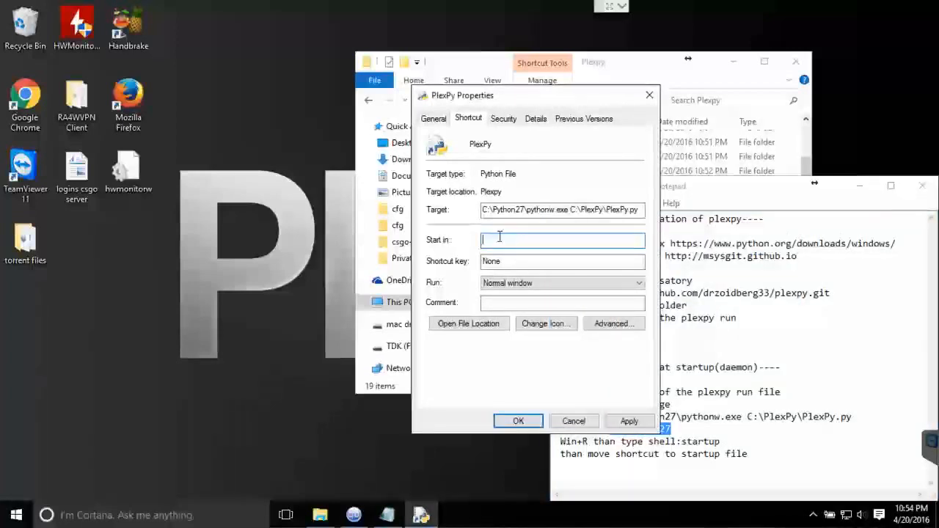
pyautogui.write('C:\\Python27')
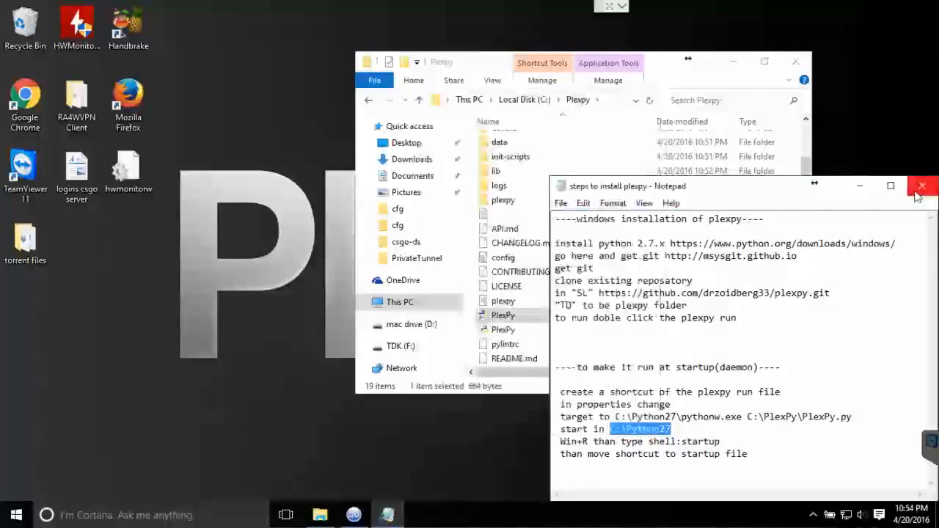
pyautogui.click(922, 185)
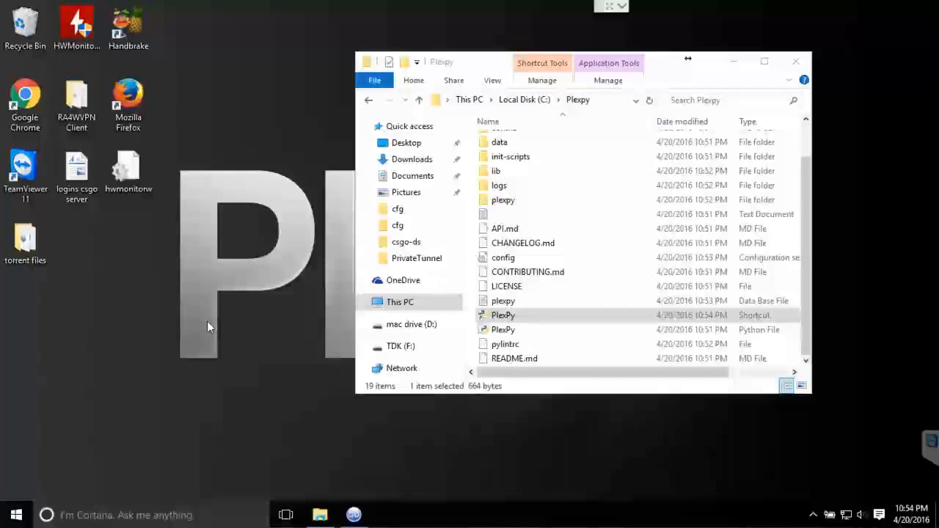
pyautogui.moveTo(565, 284)
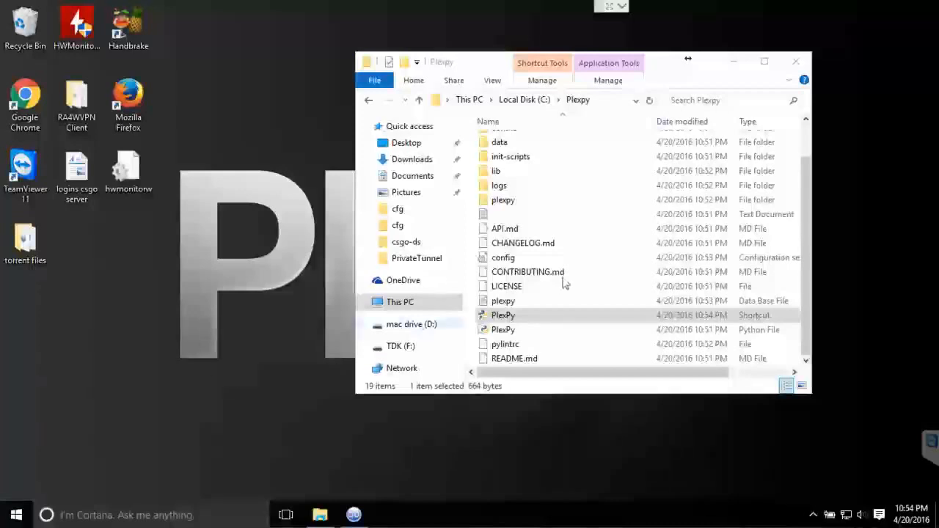
# - Open the Startup folder with shell:startup and select the PlexPy shortcut in C:\Plexpy
pyautogui.press('Win+r')
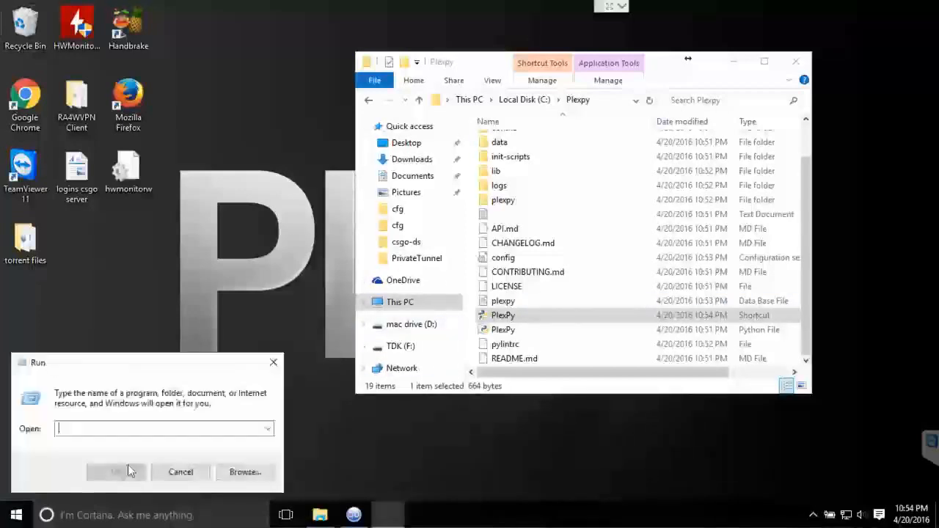
pyautogui.write('shell:startup')
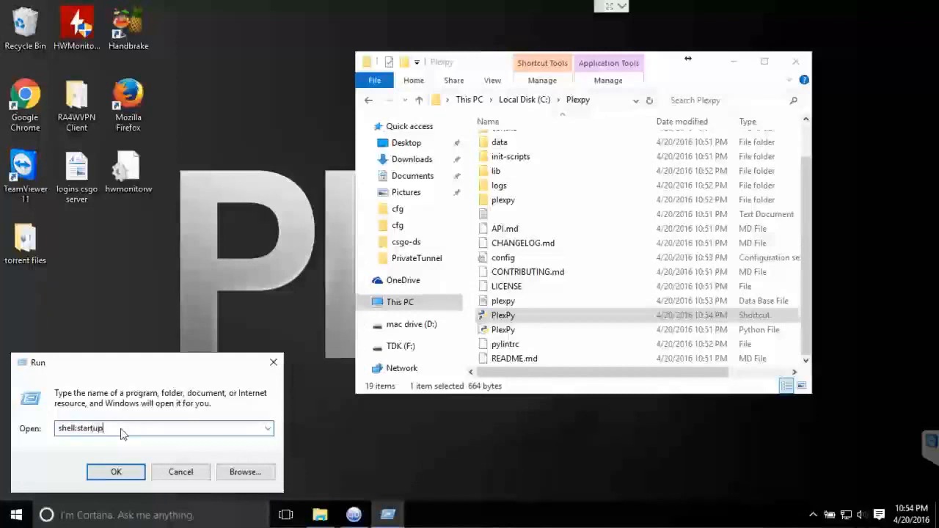
pyautogui.click(115, 471)
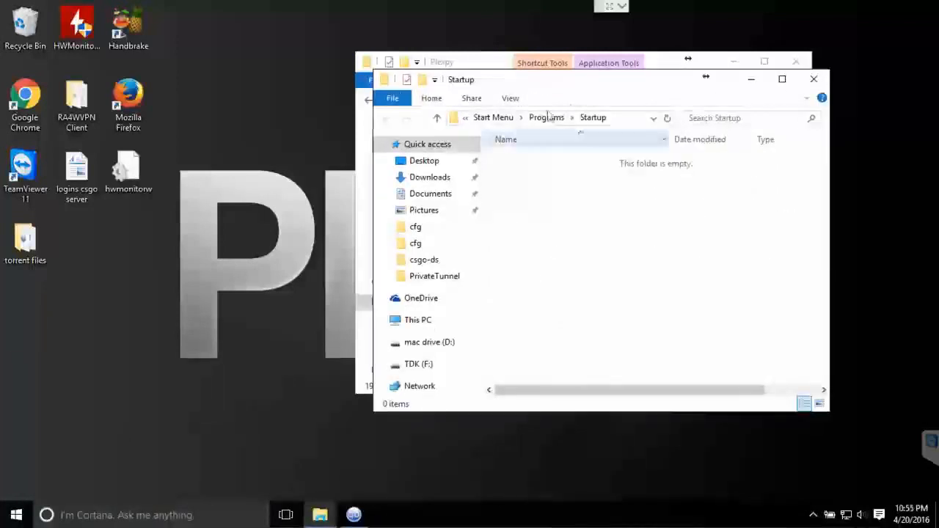
pyautogui.click(503, 315)
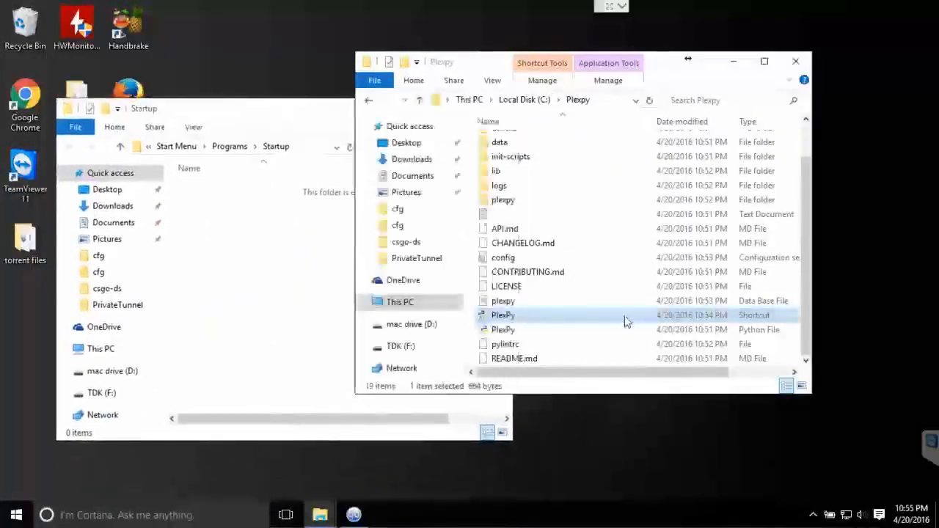